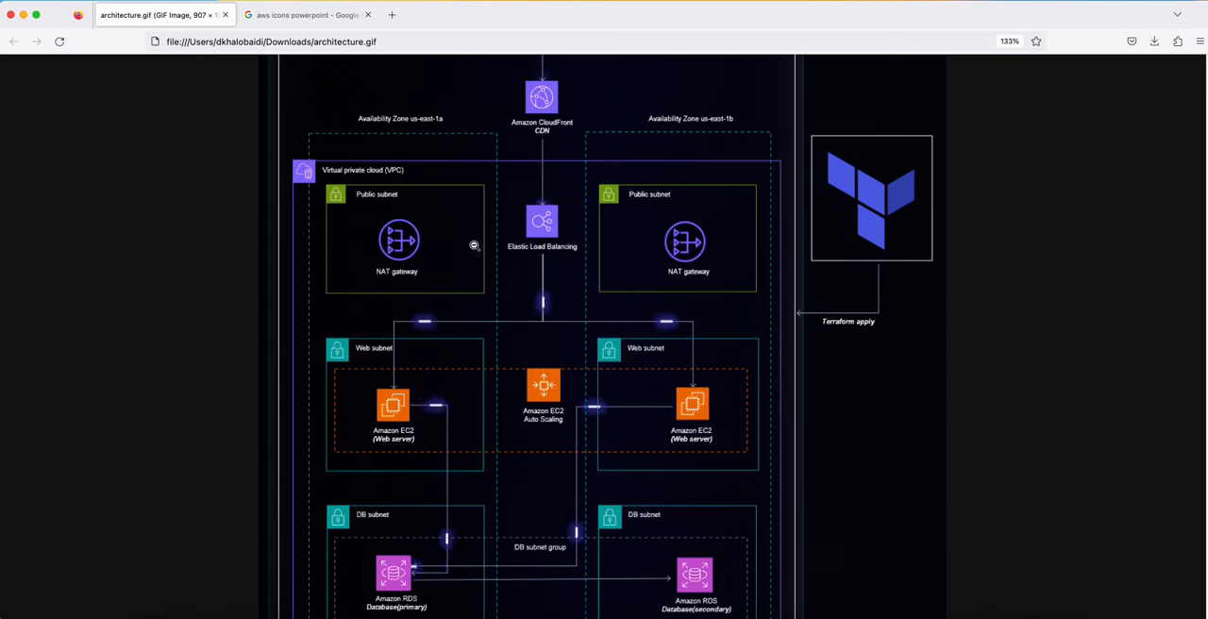
# Bring up the Google results for 'aws icons powerpoint' and find the AWS Architecture Icons result
pyautogui.click(306, 15)
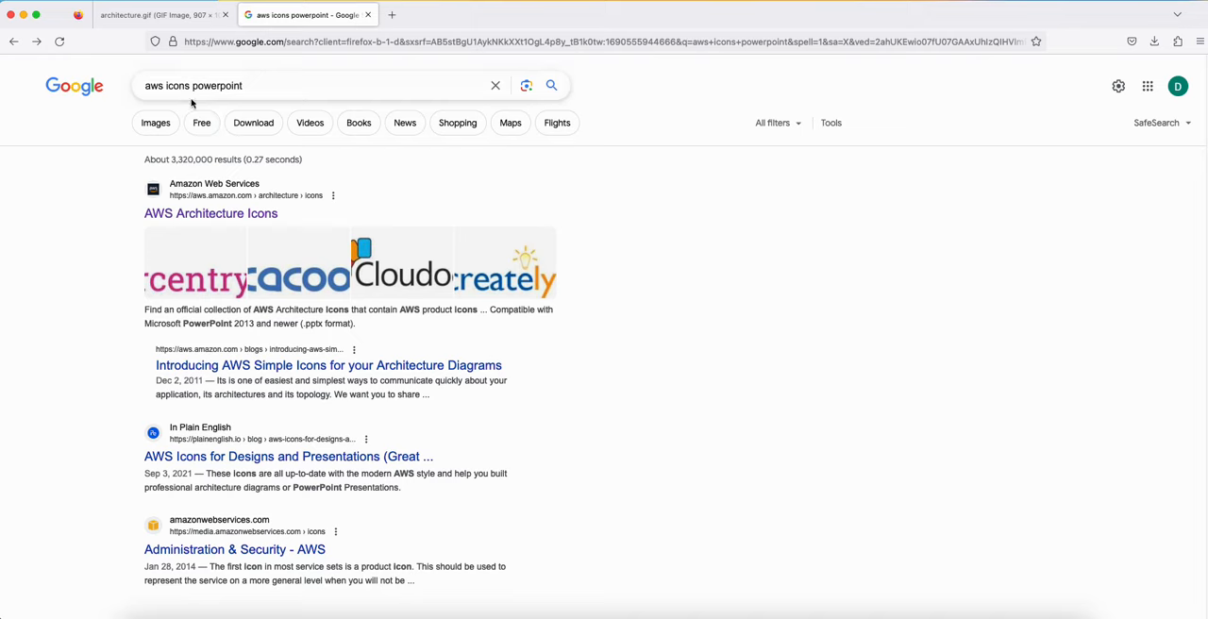
pyautogui.scroll(-3)
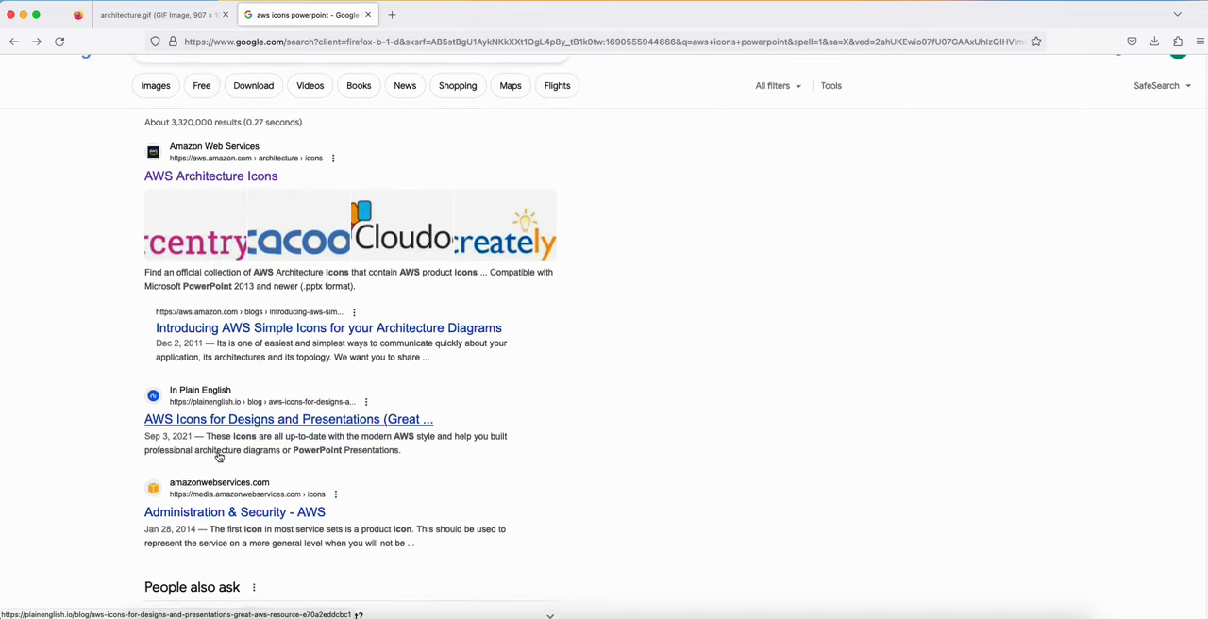
pyautogui.scroll(-3)
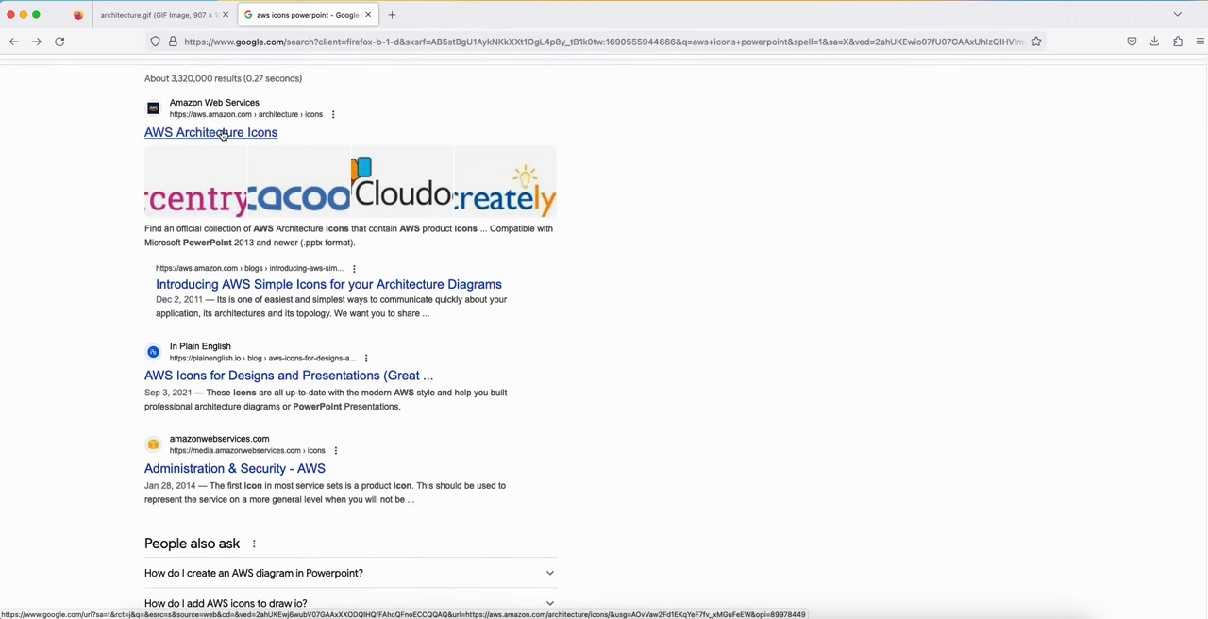
# From the AWS Architecture Icons page, download the PPTx icon deck for dark backgrounds
pyautogui.click(211, 132)
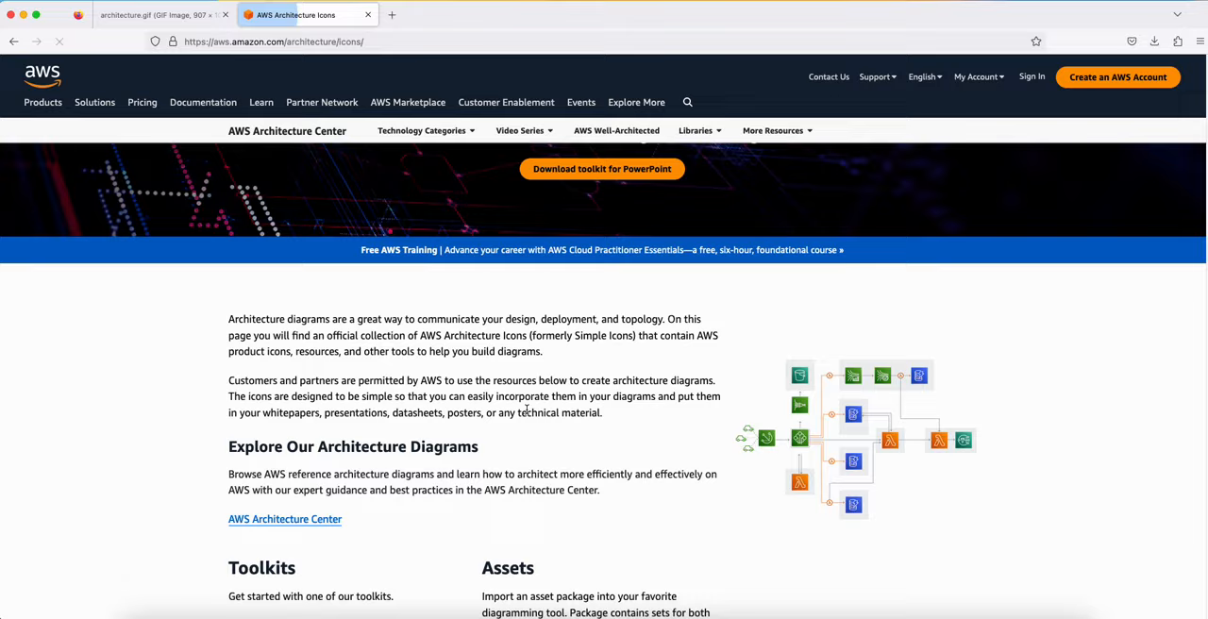
pyautogui.scroll(-3)
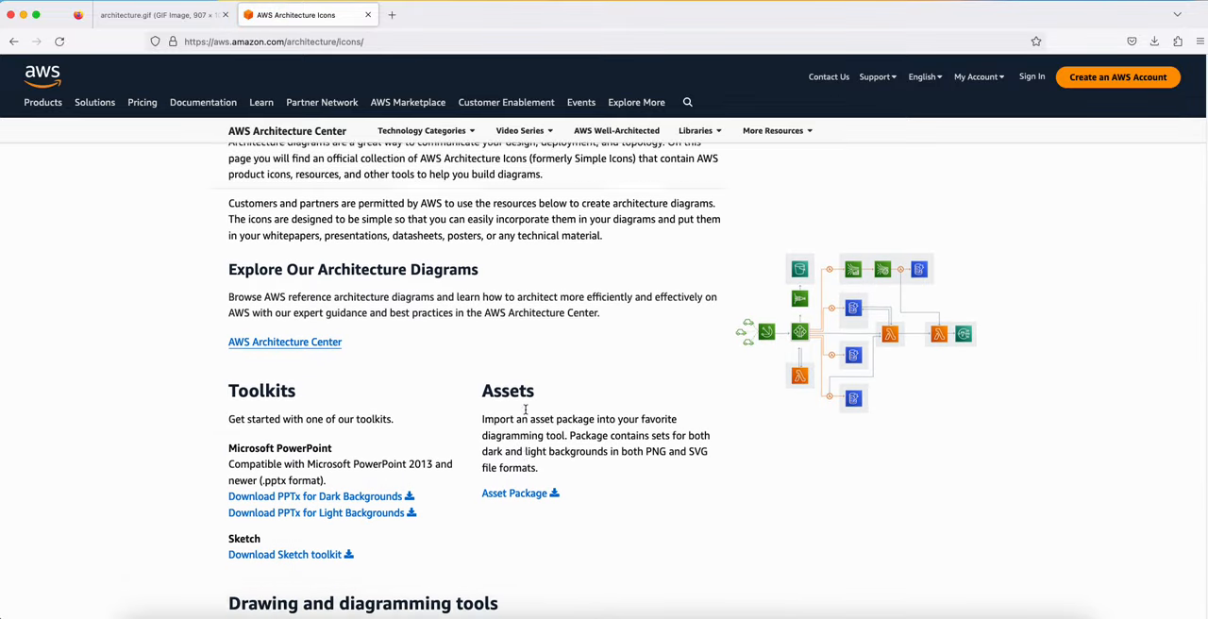
pyautogui.scroll(-3)
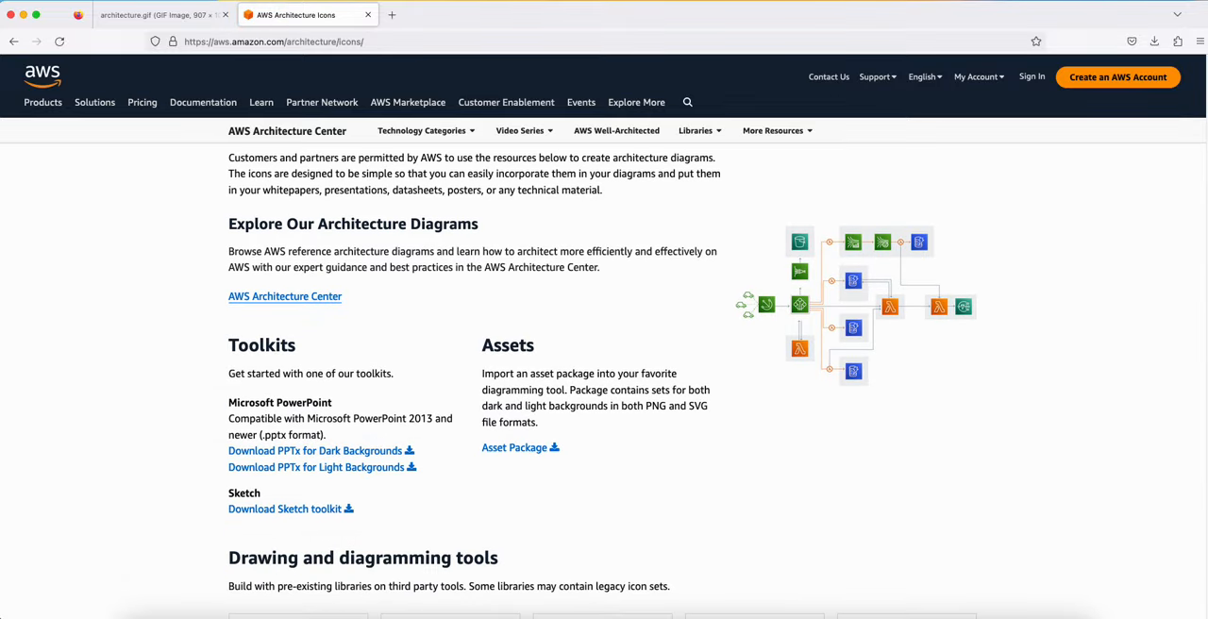
pyautogui.click(152, 15)
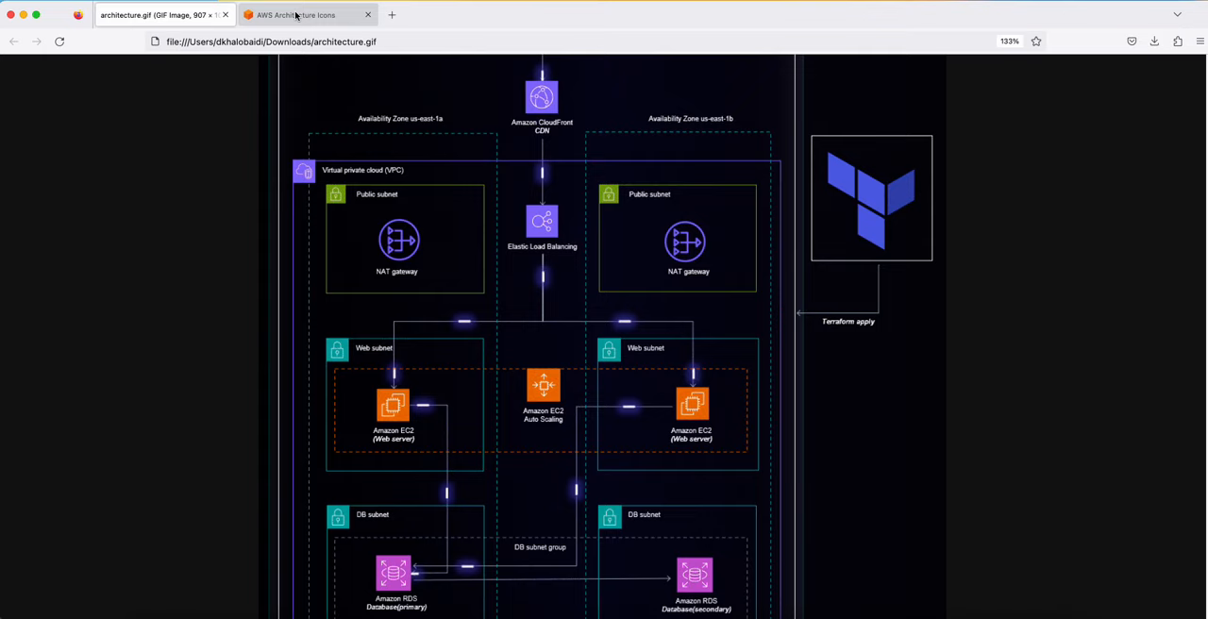
pyautogui.click(302, 15)
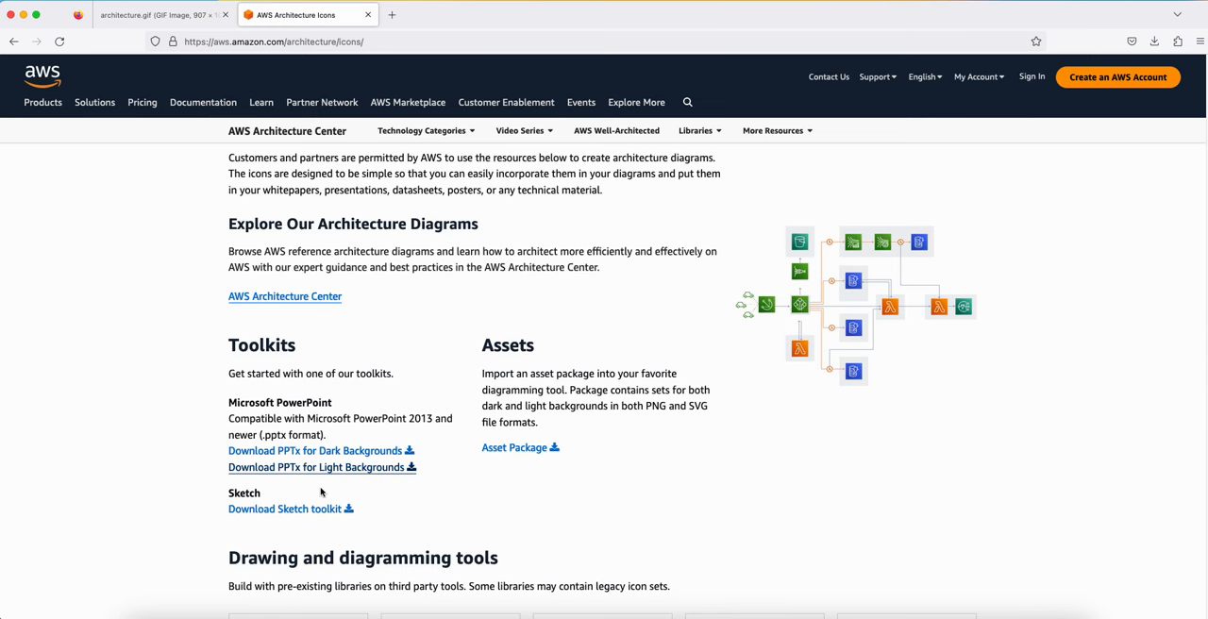
pyautogui.moveTo(366, 451)
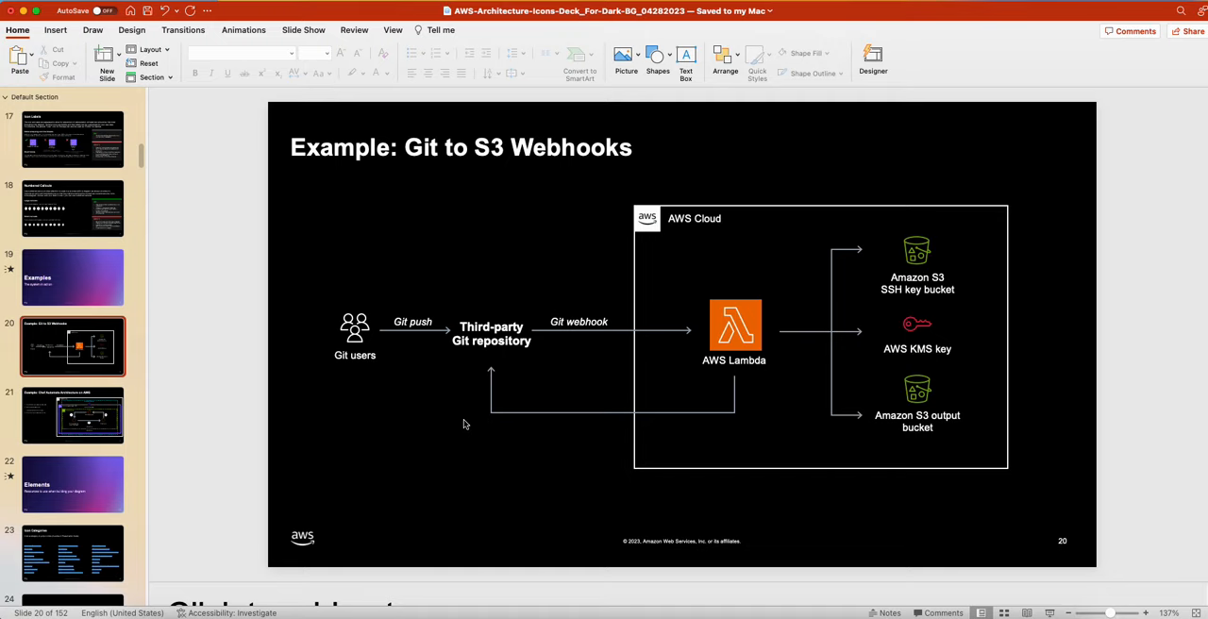
pyautogui.moveTo(537, 222)
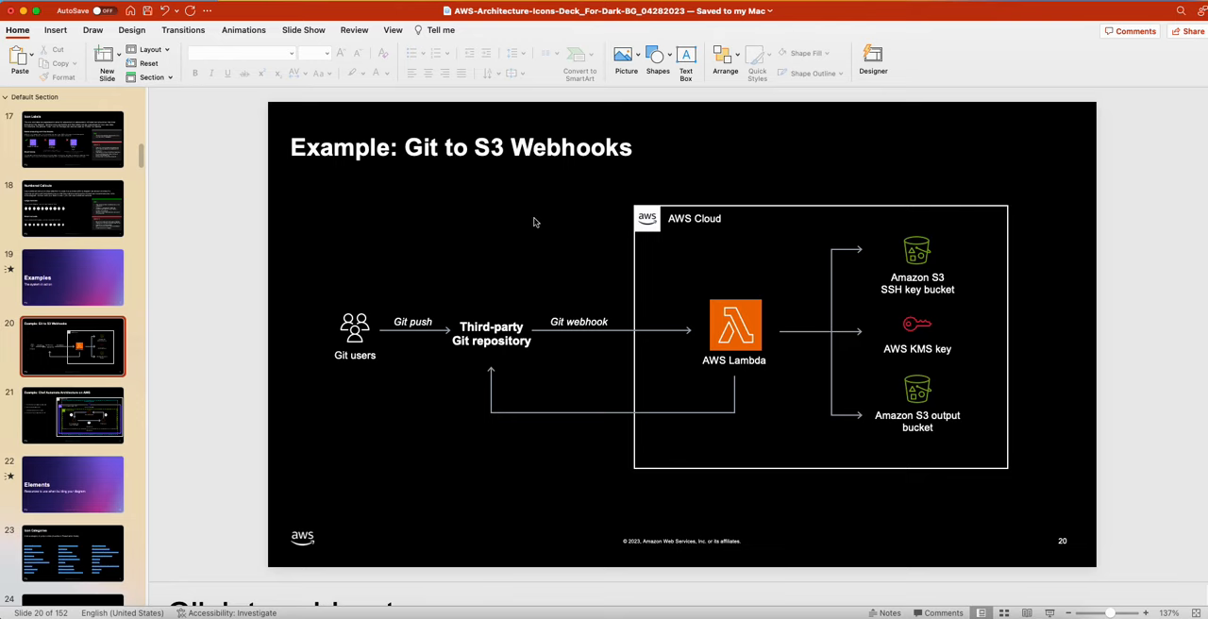
# Draw a small orange oval on the lower return arrow of the Git to S3 Webhooks slide and select it
pyautogui.click(657, 57)
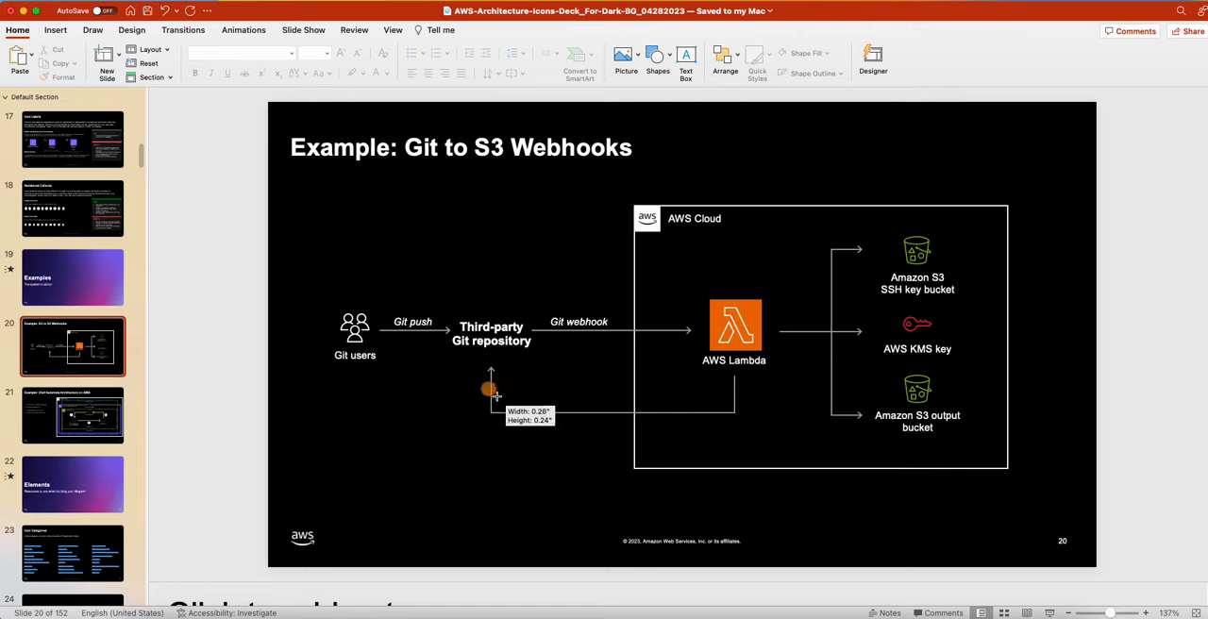
pyautogui.click(489, 387)
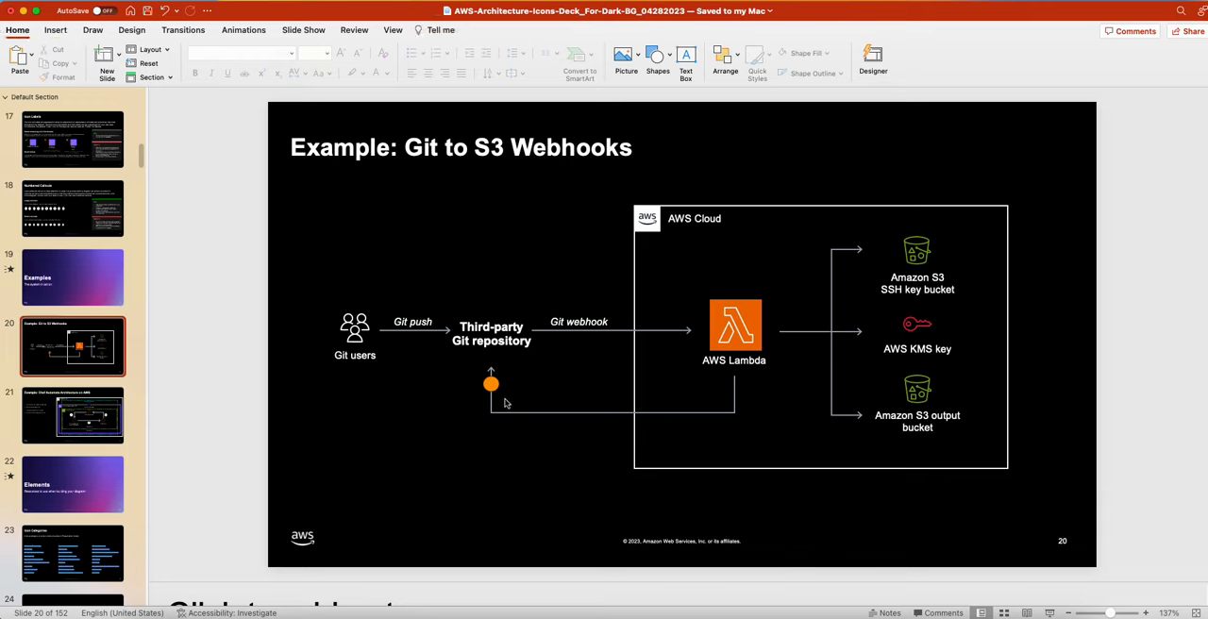
pyautogui.click(491, 383)
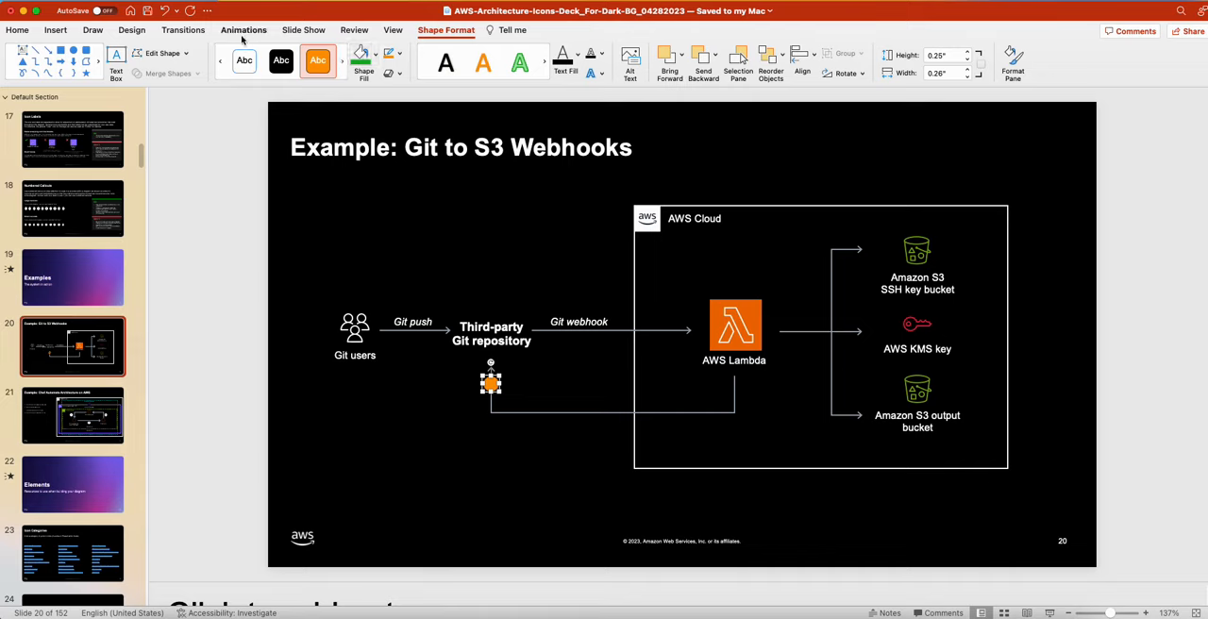
# Show the Path Animation gallery of motion paths for the selected circle
pyautogui.click(241, 30)
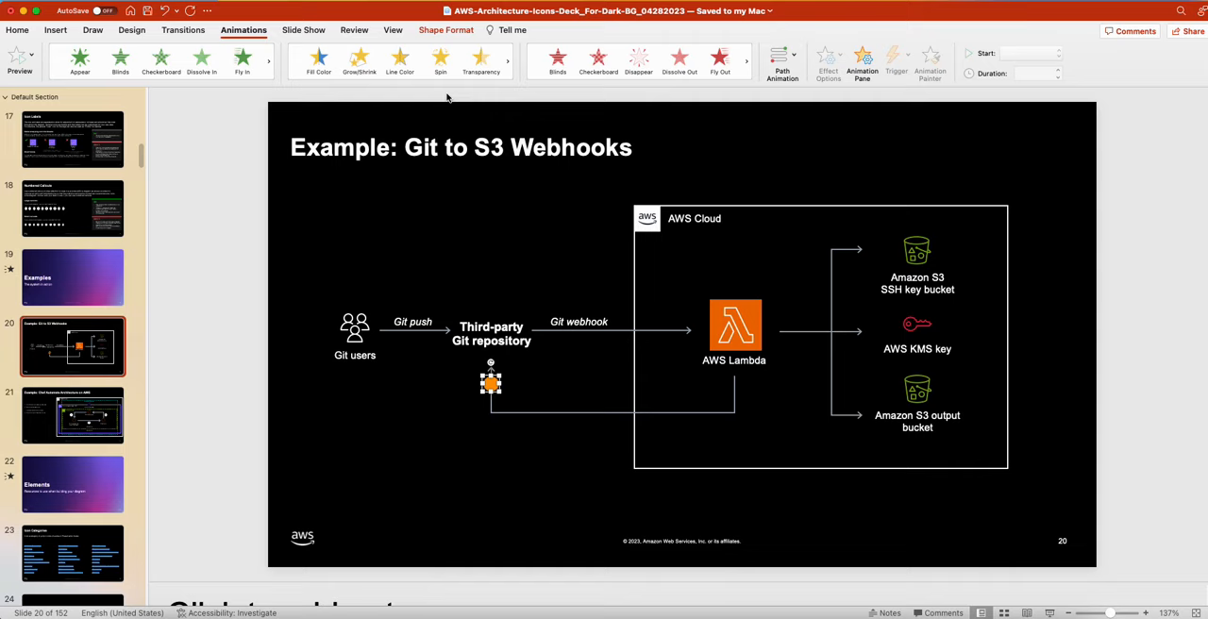
pyautogui.moveTo(778, 93)
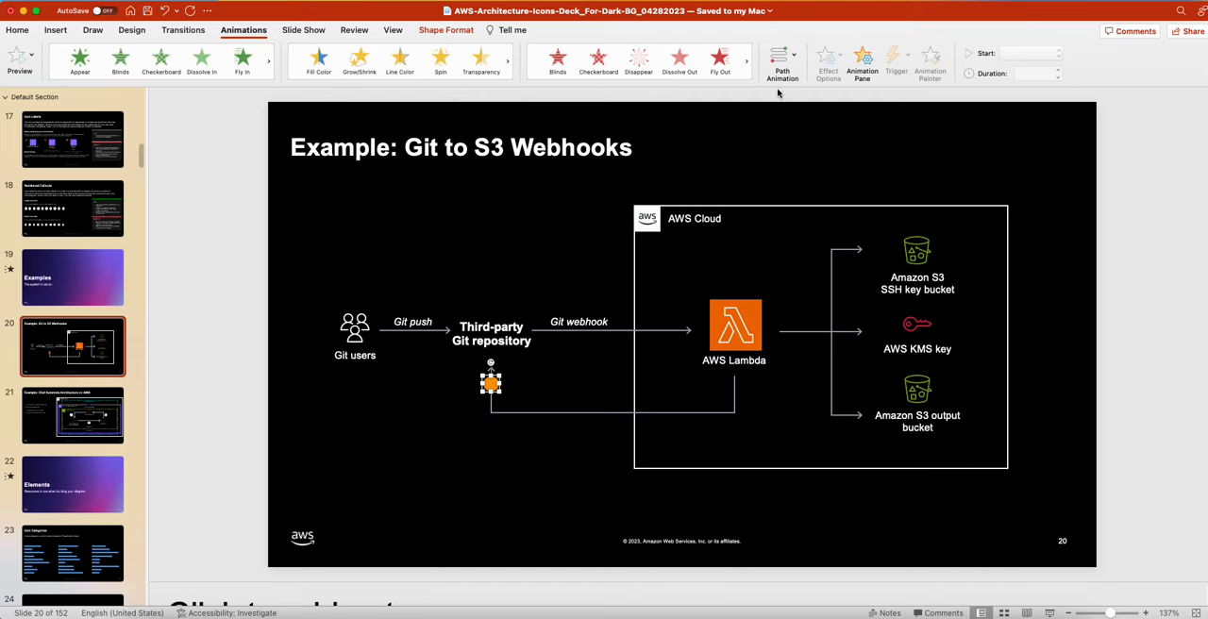
pyautogui.click(782, 56)
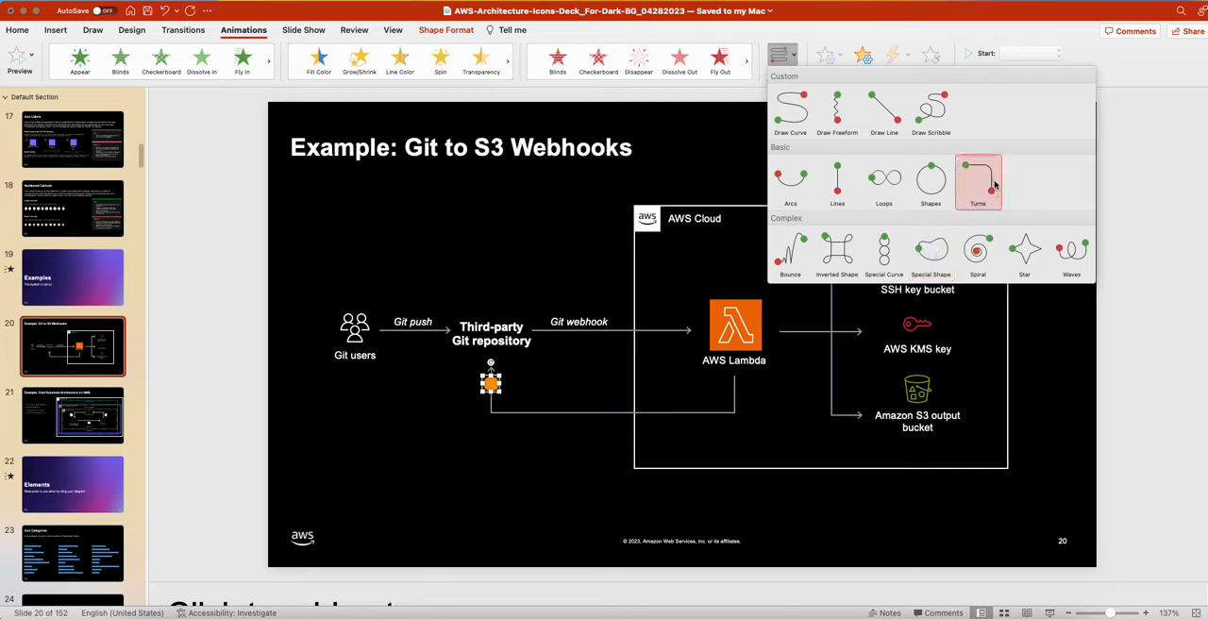
pyautogui.moveTo(930, 180)
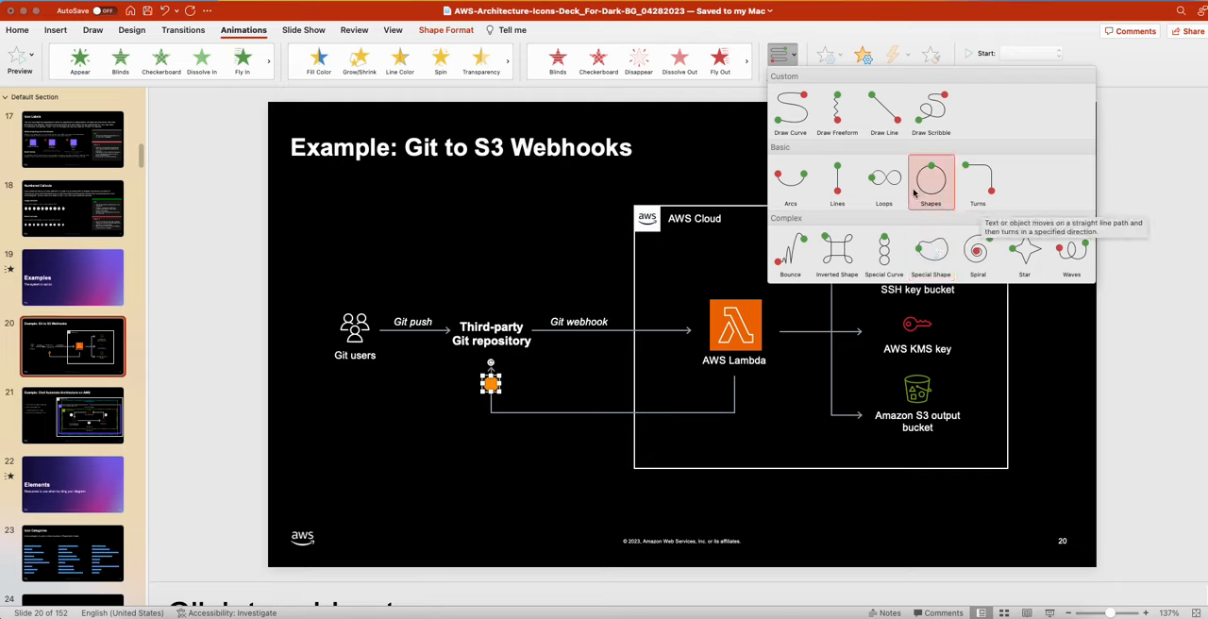
pyautogui.moveTo(836, 253)
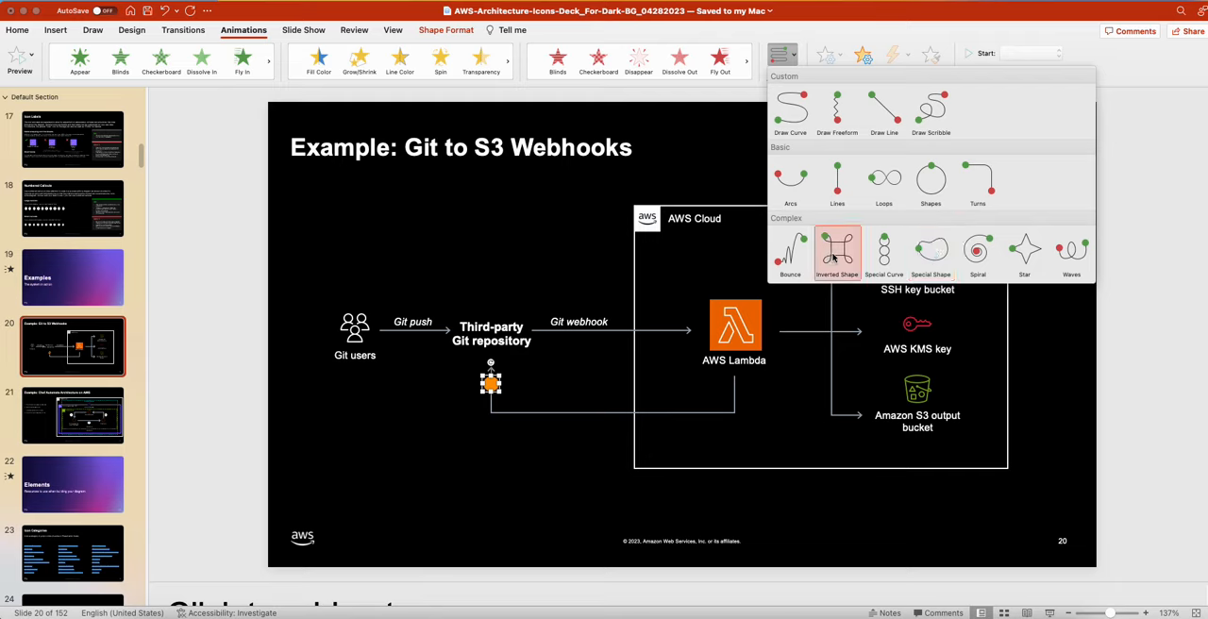
pyautogui.moveTo(838, 249)
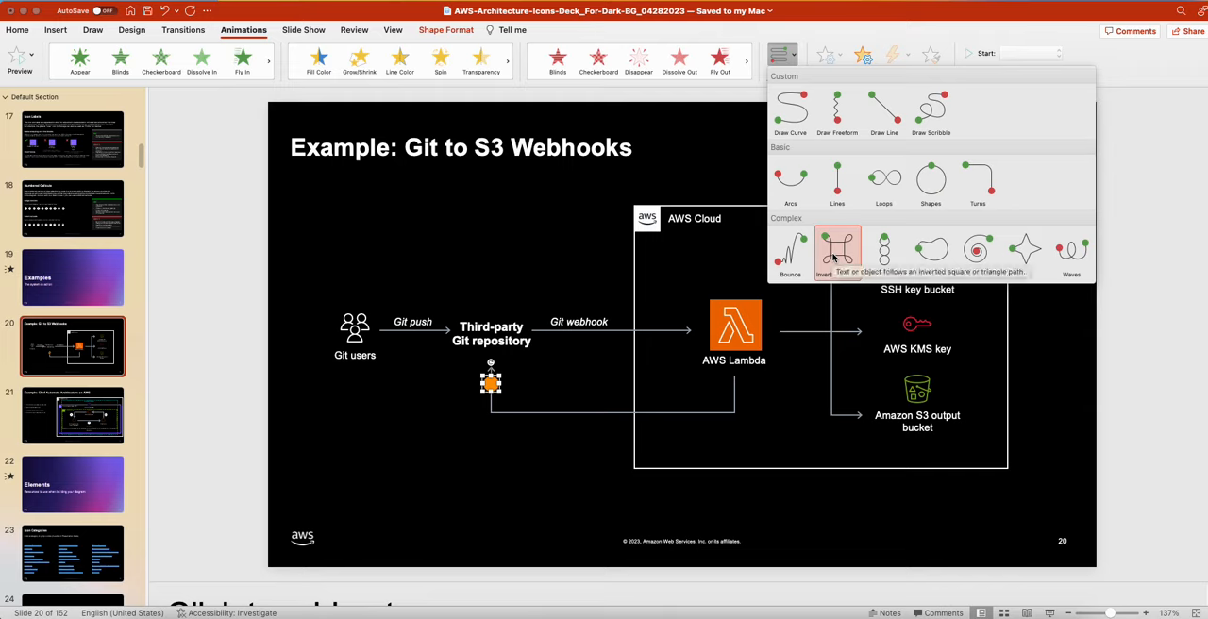
pyautogui.moveTo(789, 113)
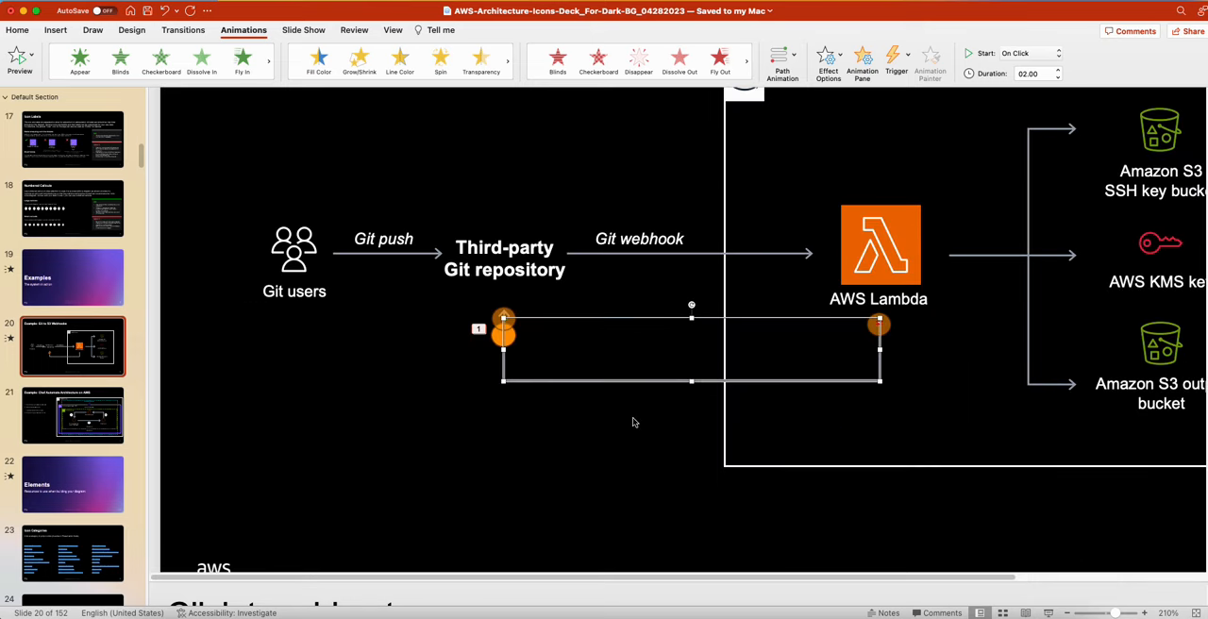
pyautogui.moveTo(517, 351)
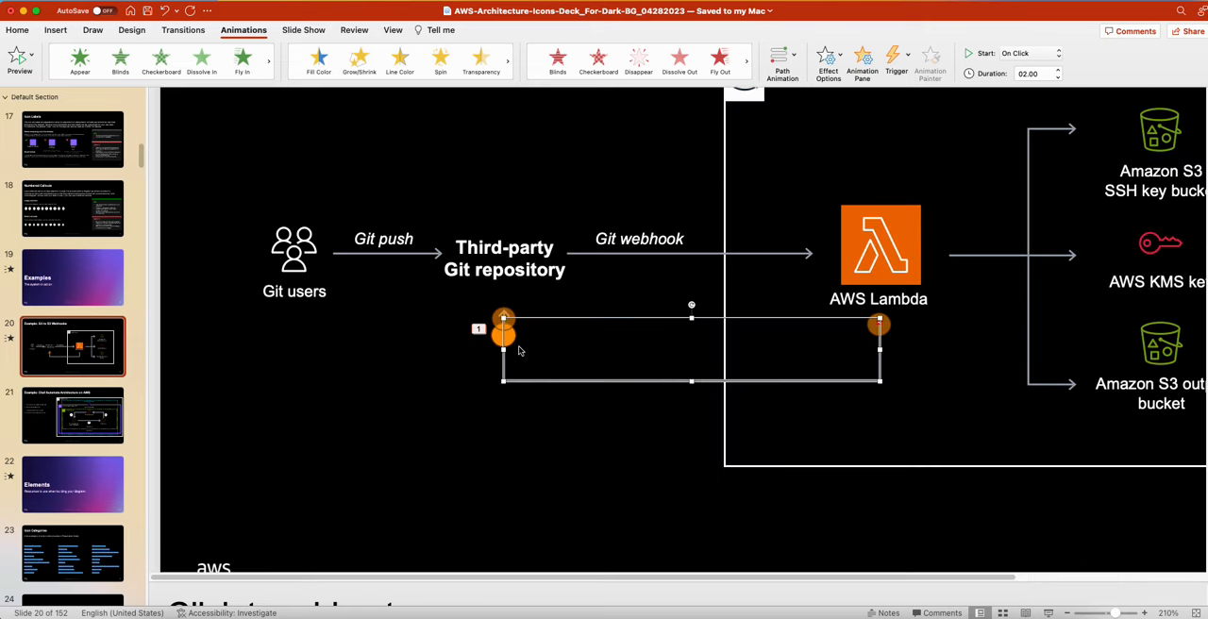
pyautogui.moveTo(525, 338)
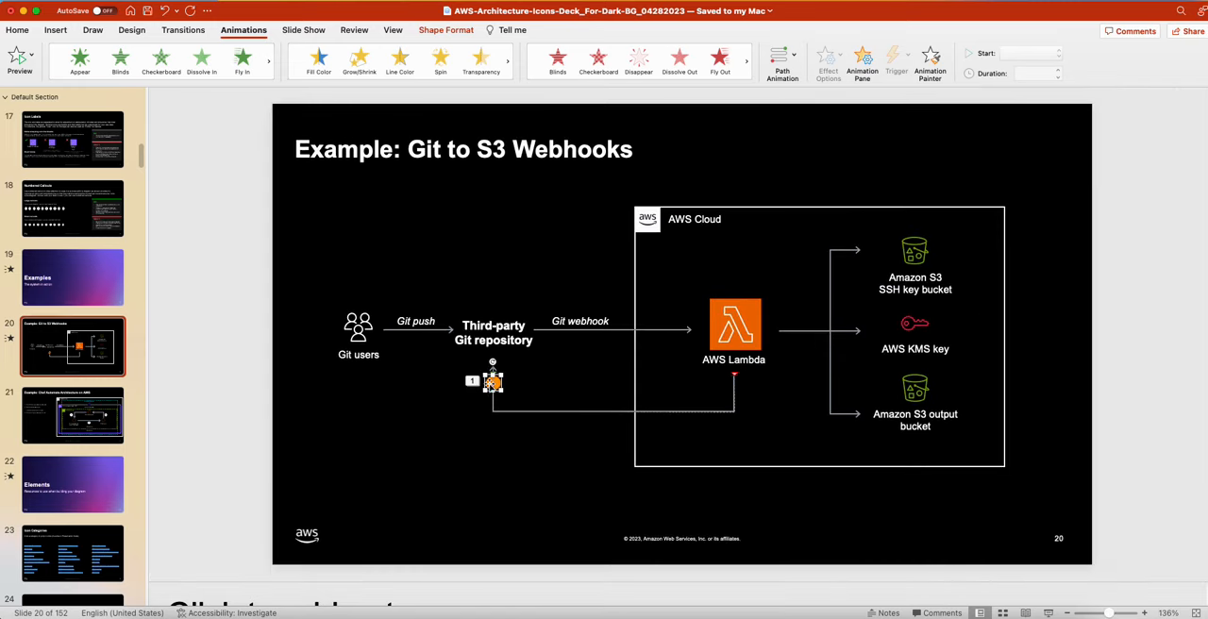
# In the Animation Pane, enable Auto-reverse in Oval 7's effect options
pyautogui.click(860, 61)
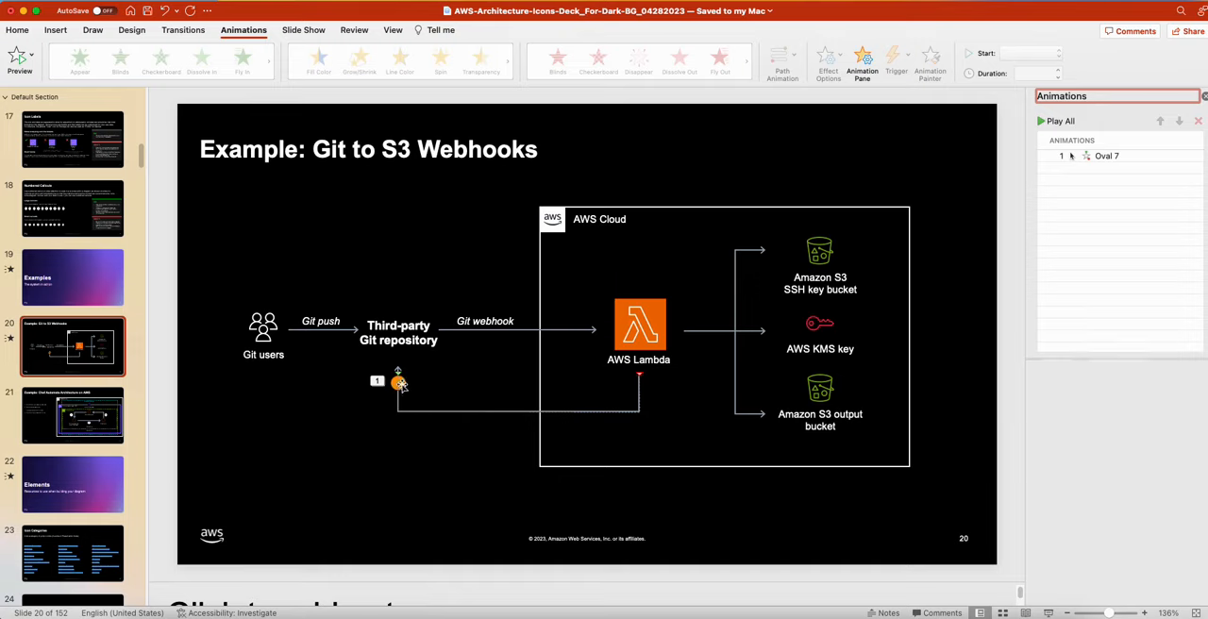
pyautogui.click(1106, 155)
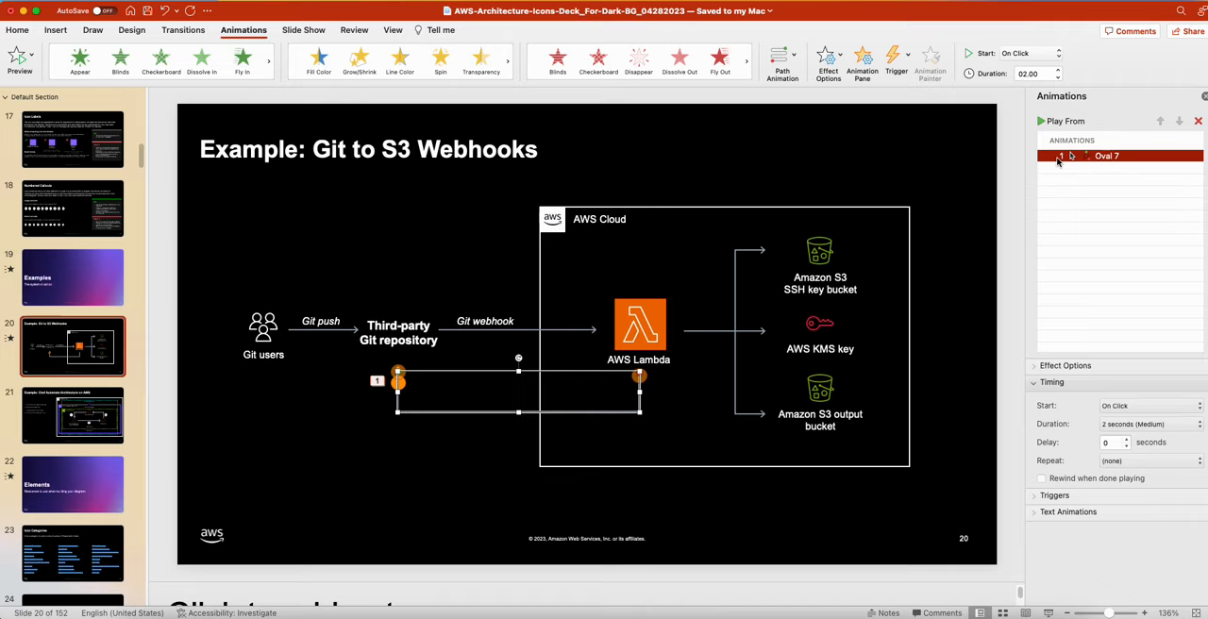
pyautogui.click(1052, 383)
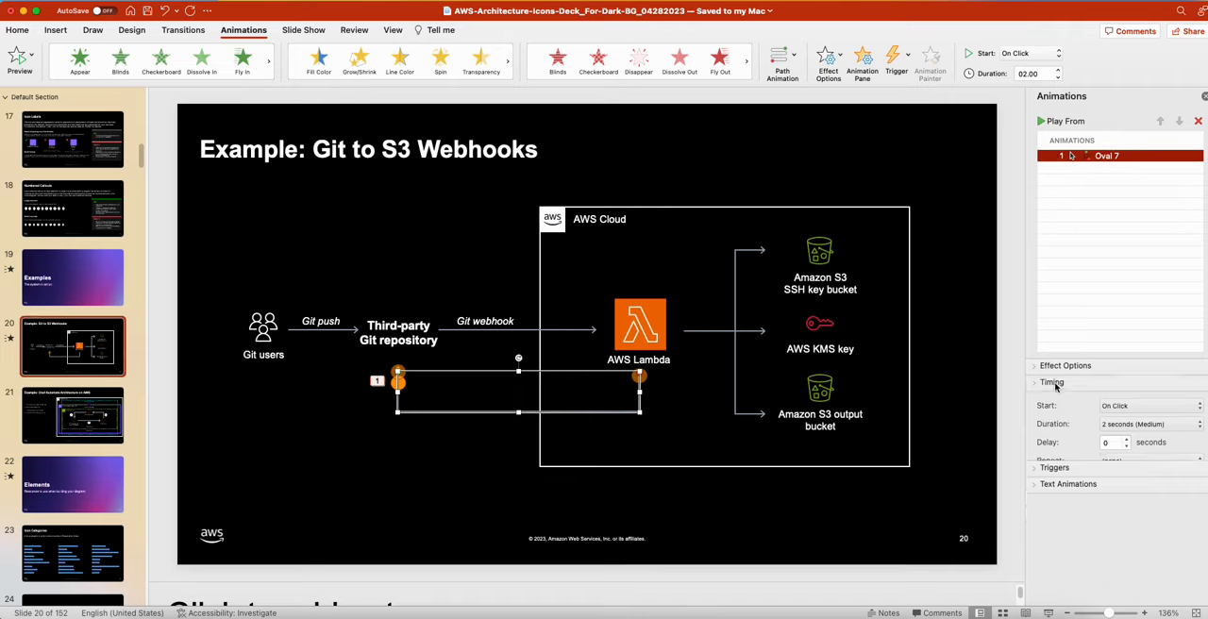
pyautogui.click(1065, 366)
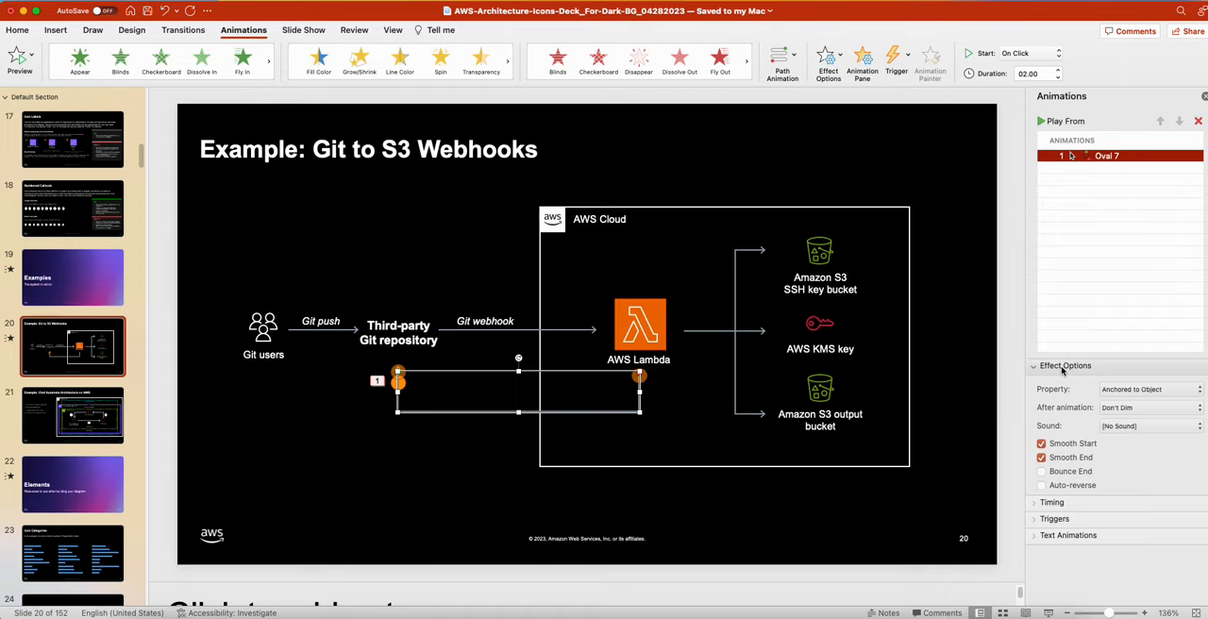
pyautogui.click(1042, 485)
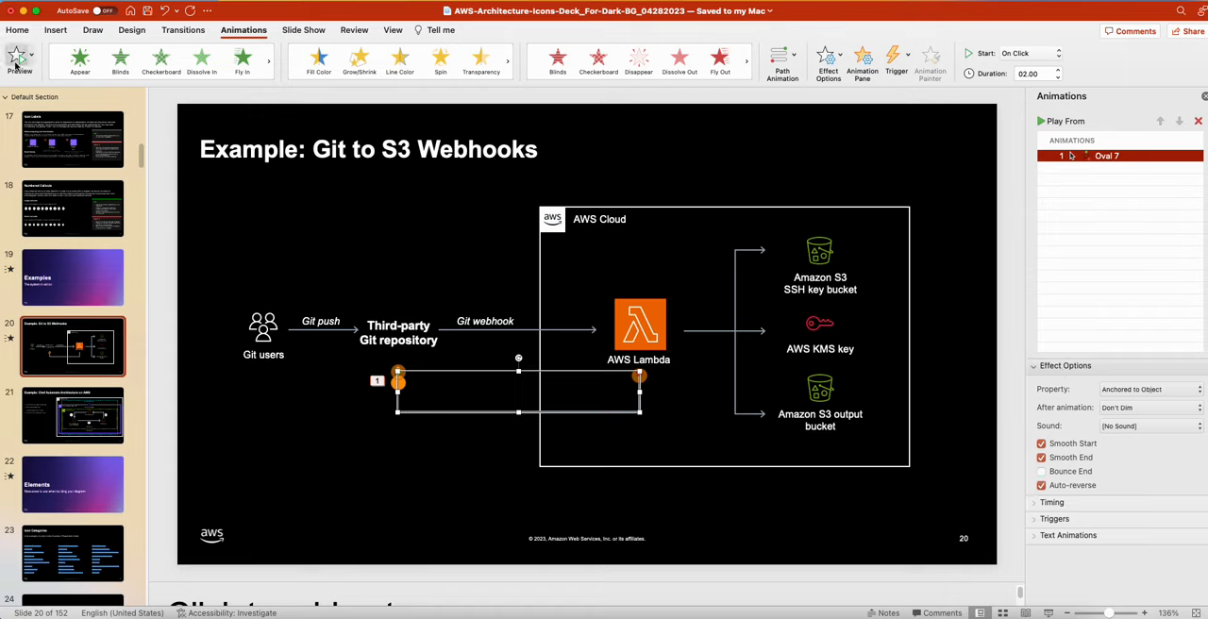
# Preview the reversing motion animation and show Oval 7's timing settings
pyautogui.click(19, 61)
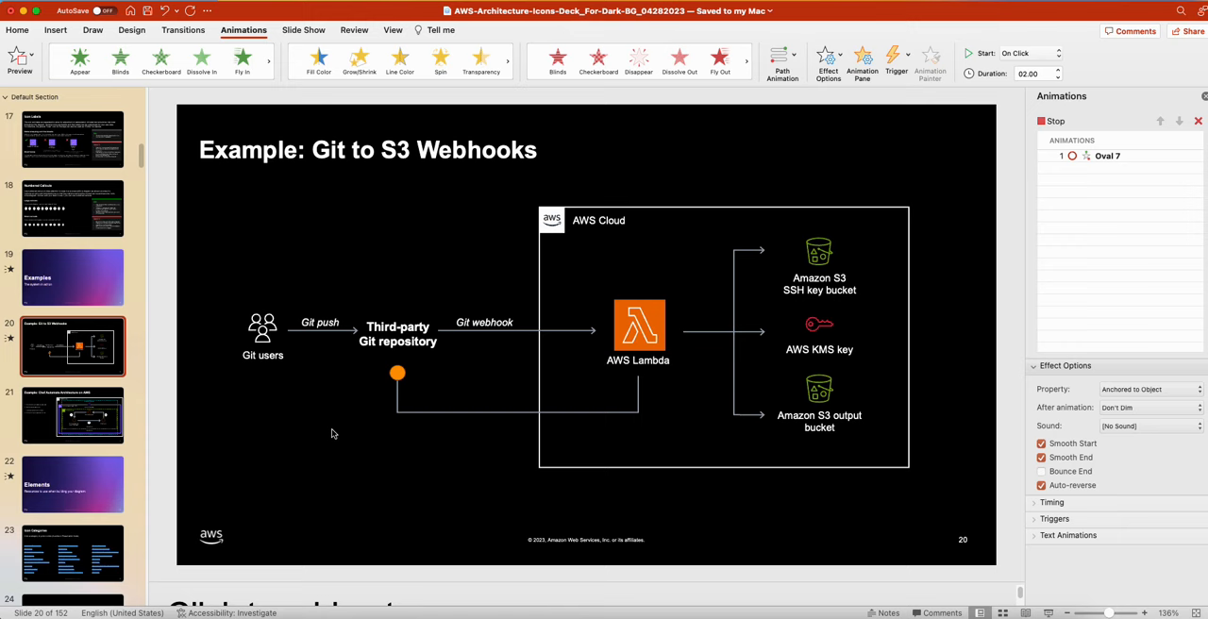
pyautogui.click(1106, 155)
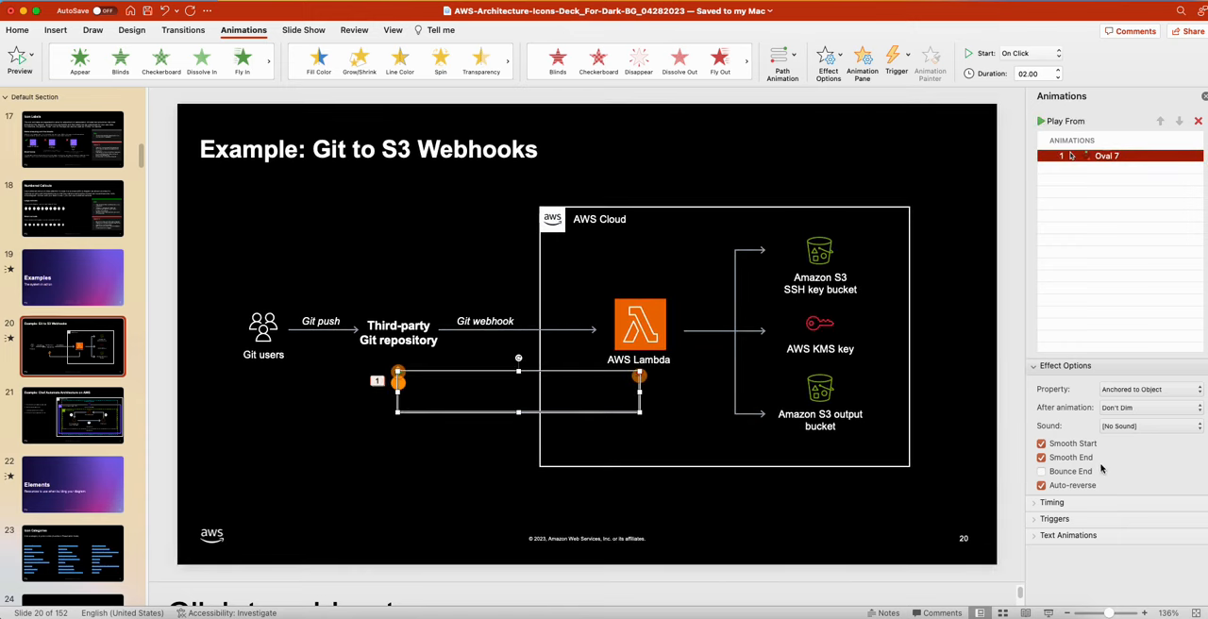
pyautogui.moveTo(1057, 511)
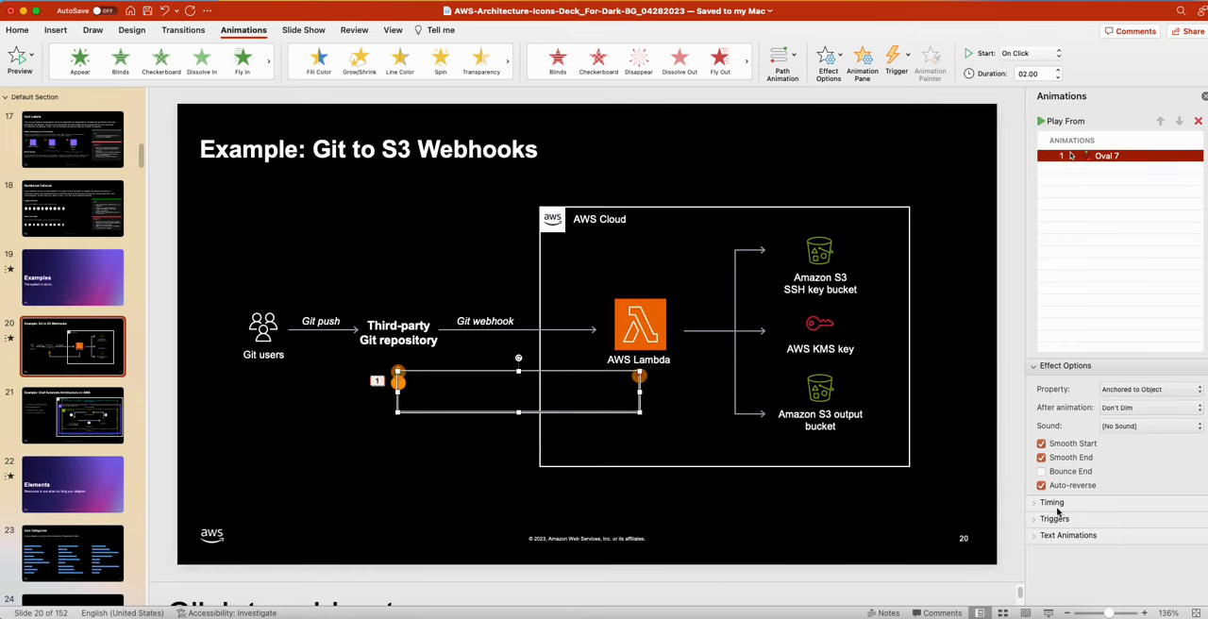
pyautogui.click(1052, 502)
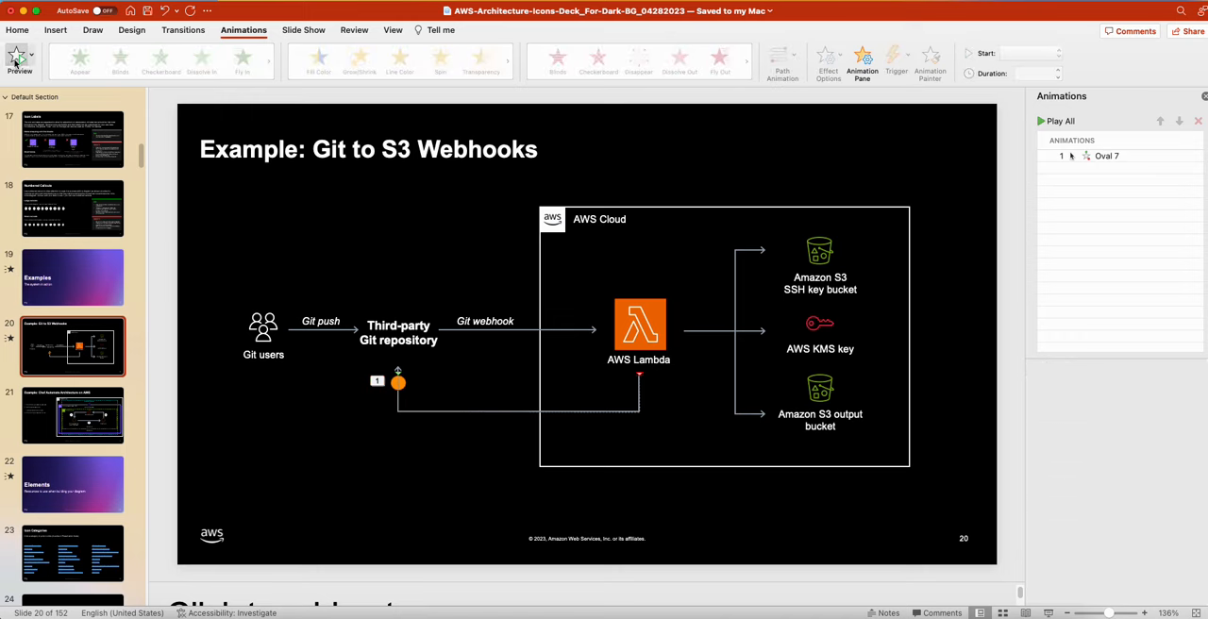
# Deselect the animated circle and return to the Home editing tools
pyautogui.click(19, 56)
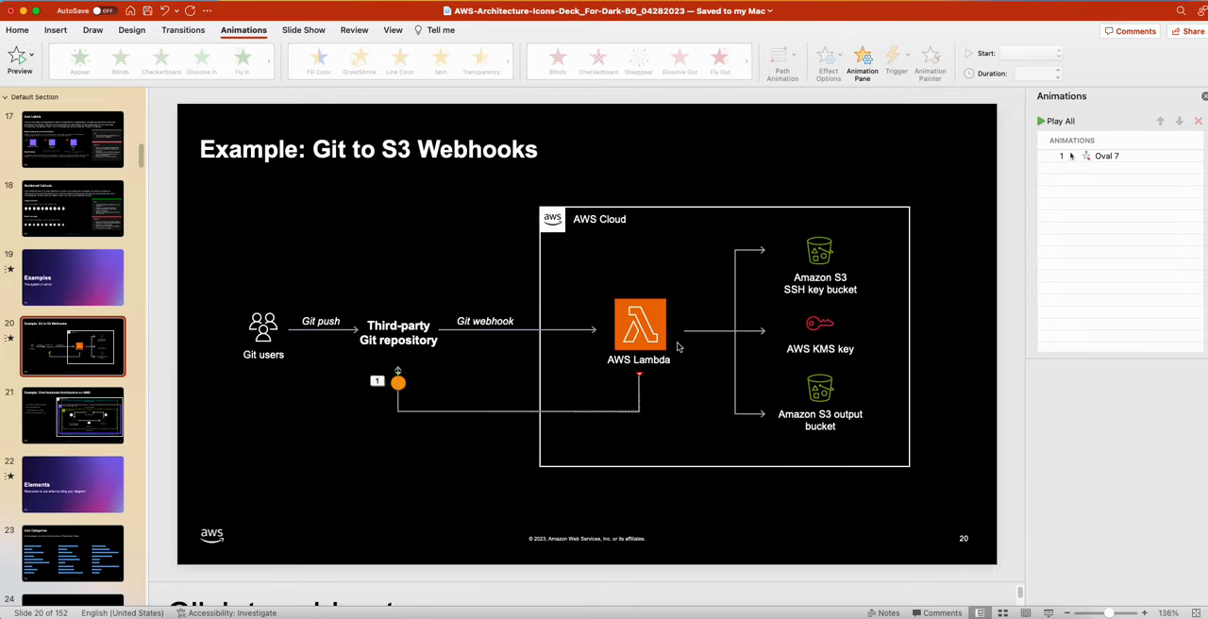
pyautogui.click(16, 31)
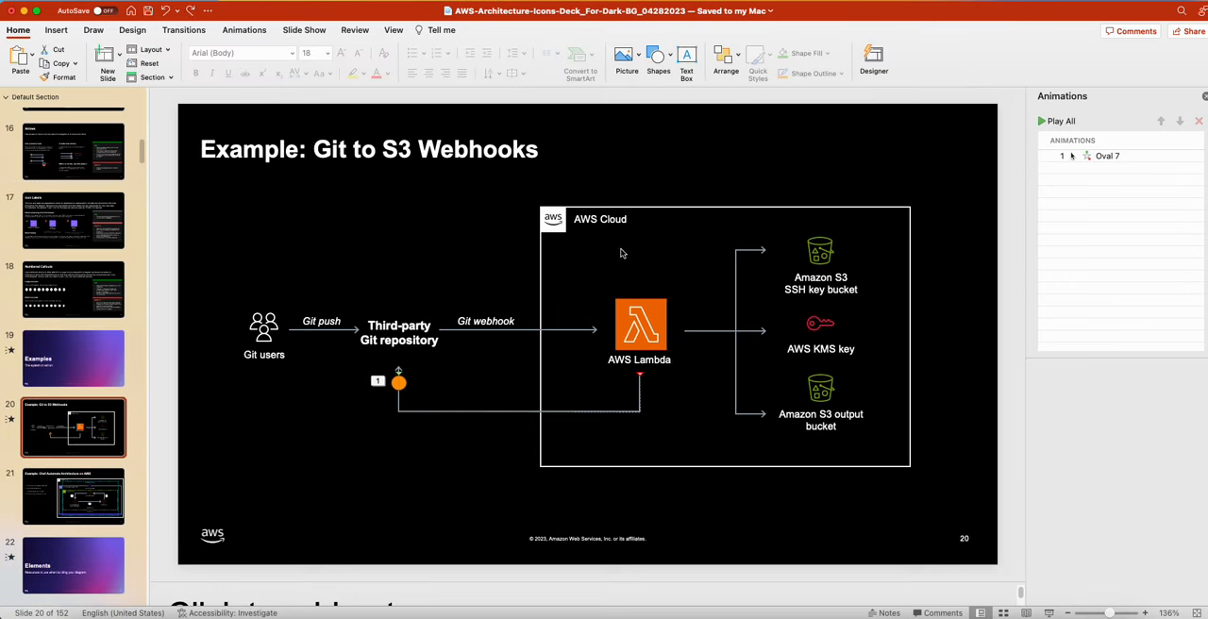
pyautogui.moveTo(585, 318)
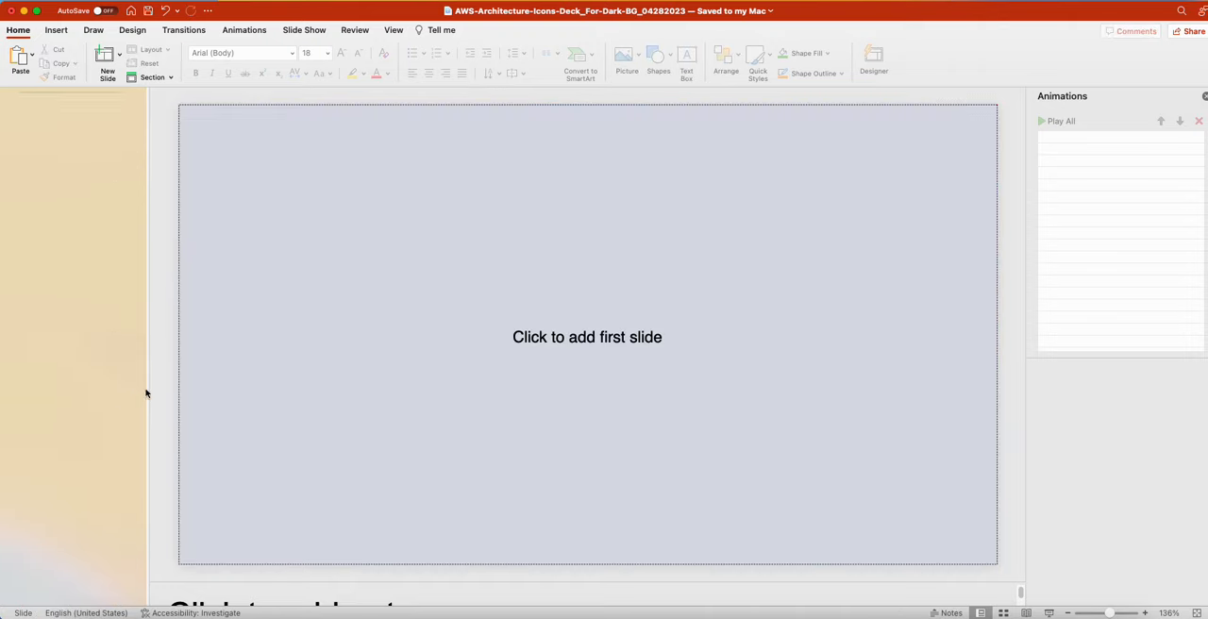
pyautogui.moveTo(129, 272)
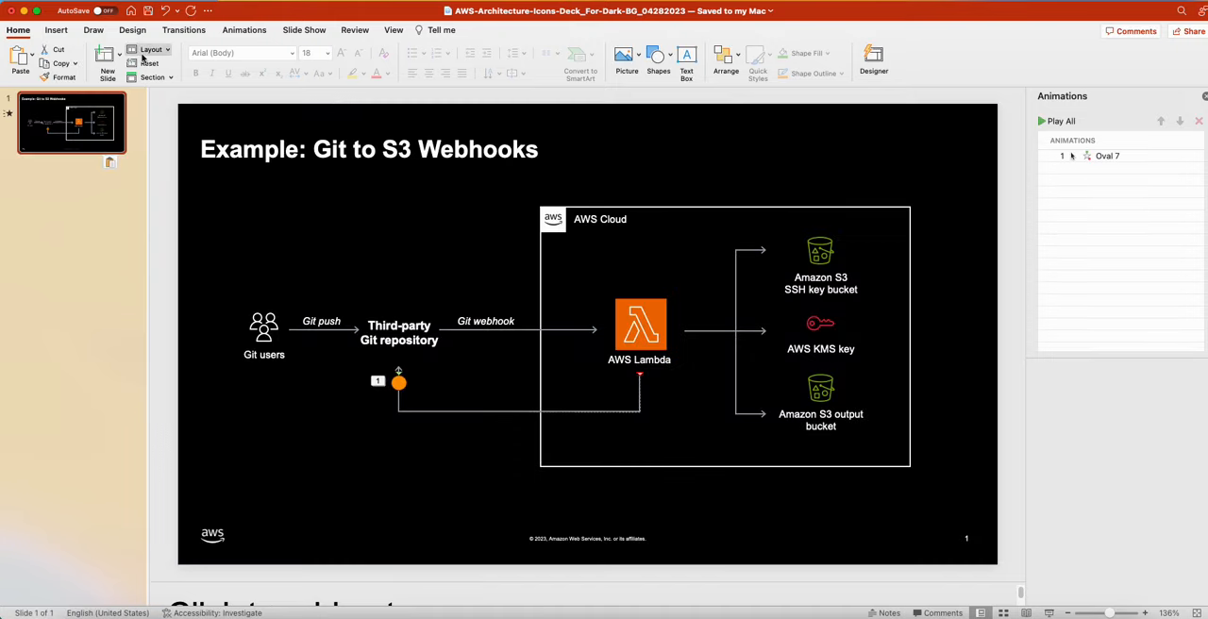
# Keep only the Git to S3 Webhooks slide, bringing back its animation tools
pyautogui.click(243, 30)
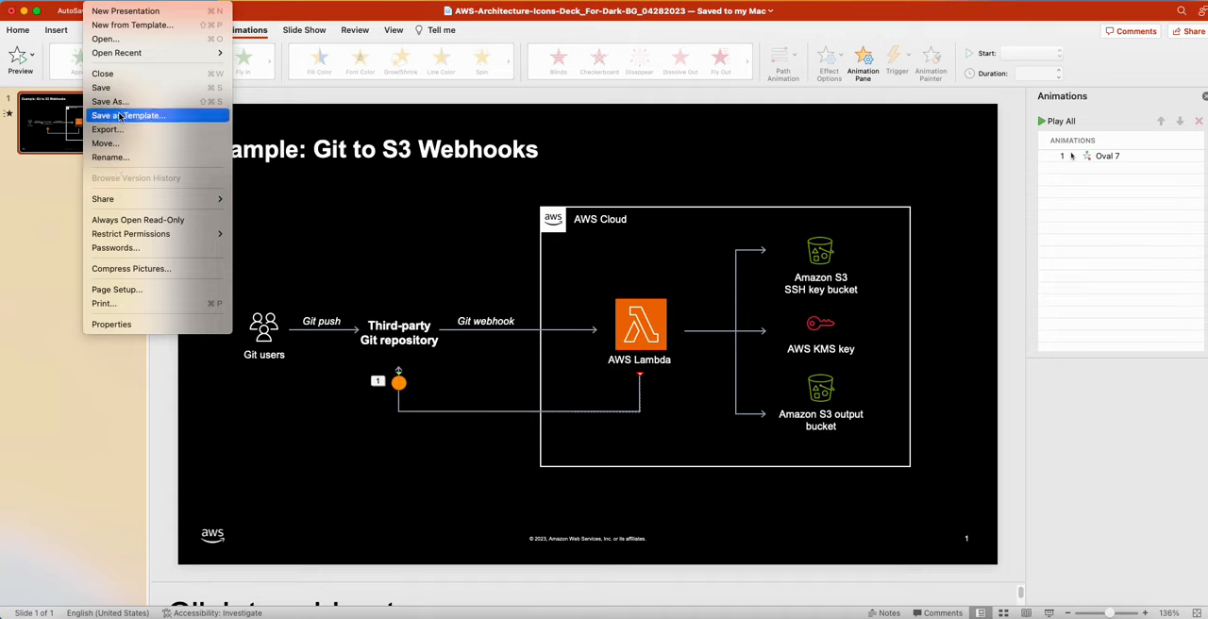
pyautogui.moveTo(110, 102)
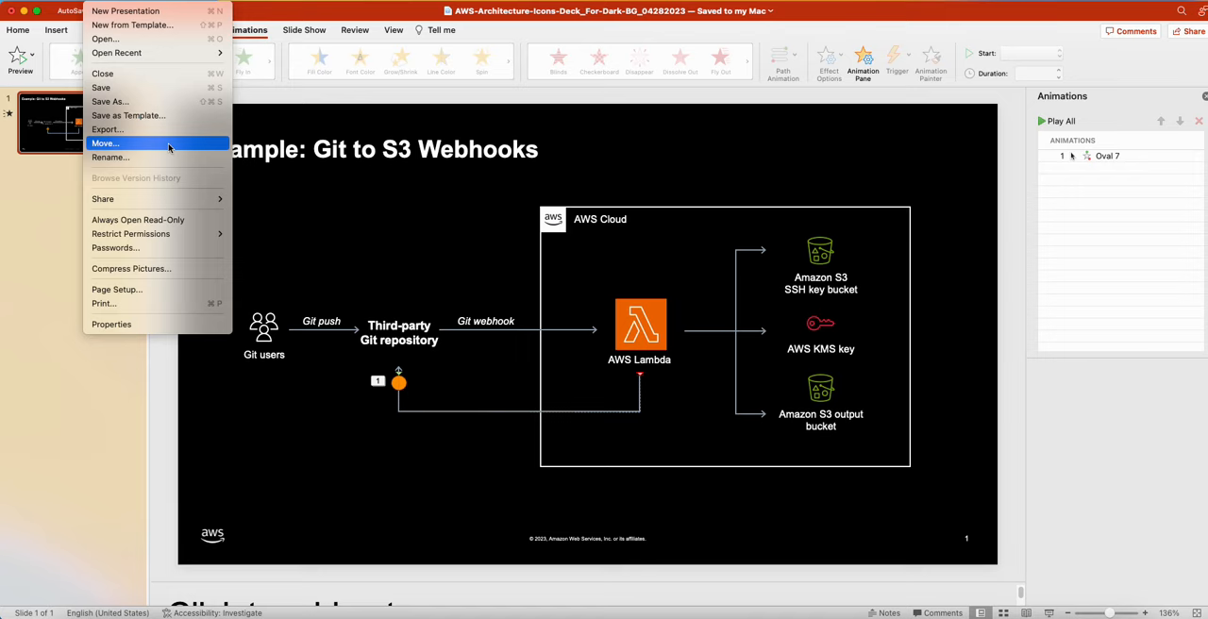
pyautogui.moveTo(106, 128)
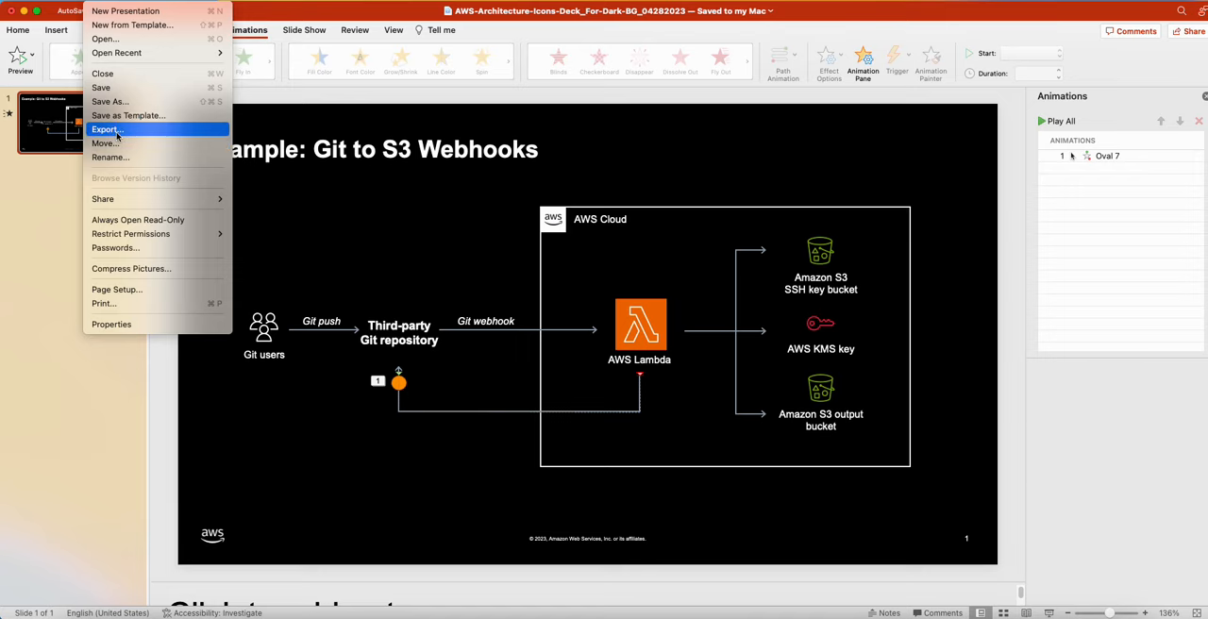
# Choose Export from the File menu for the one-slide presentation
pyautogui.click(106, 129)
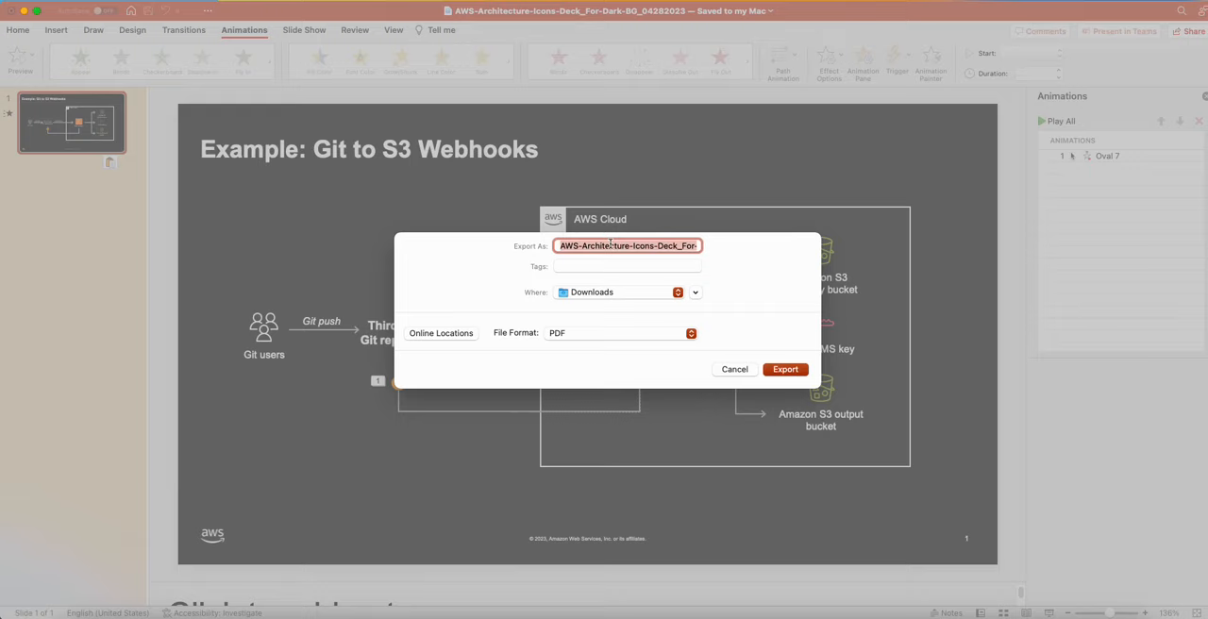
# Export slide 1 to Downloads as an extra-large Animated GIF named Test
pyautogui.write('Test.pdf')
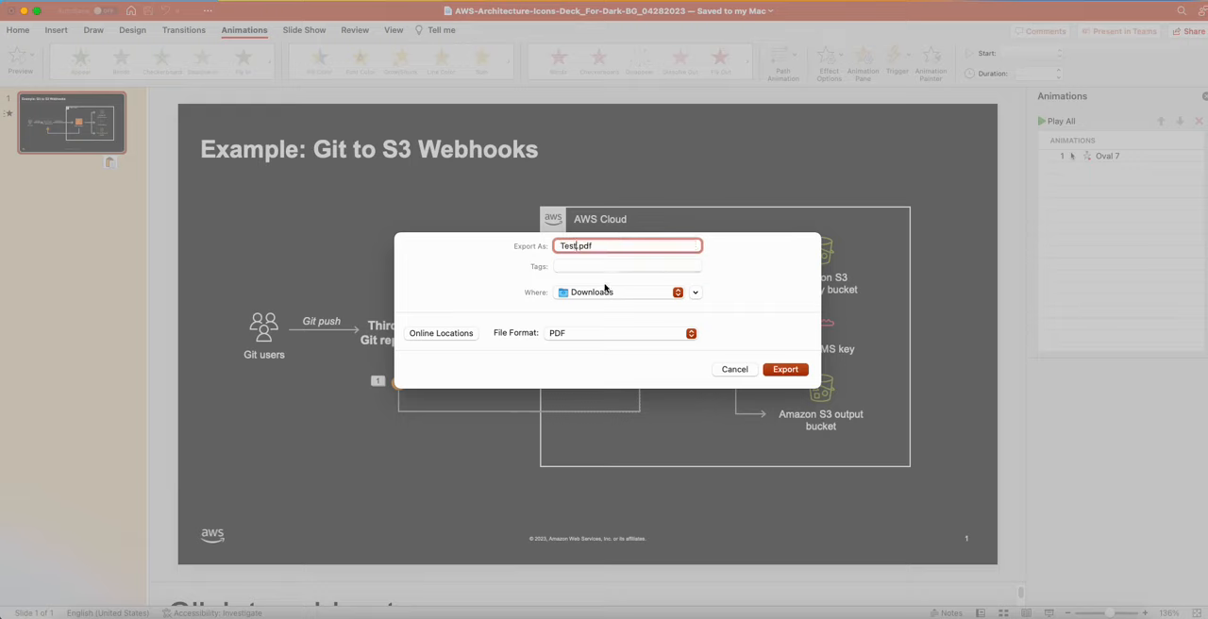
pyautogui.click(623, 332)
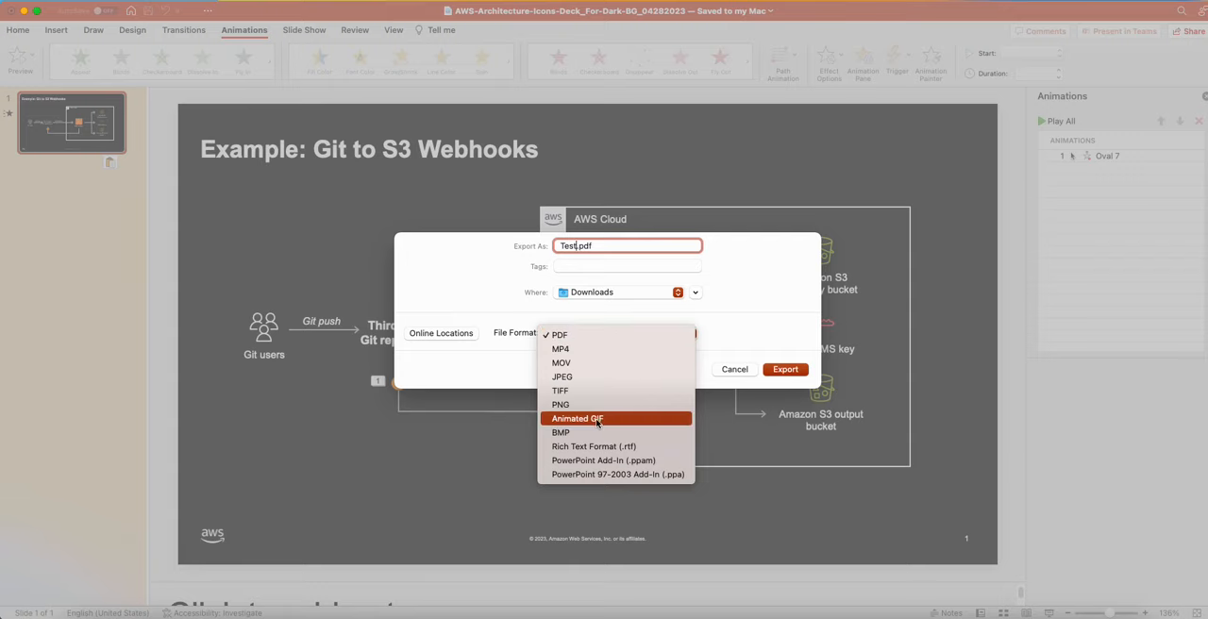
pyautogui.click(578, 419)
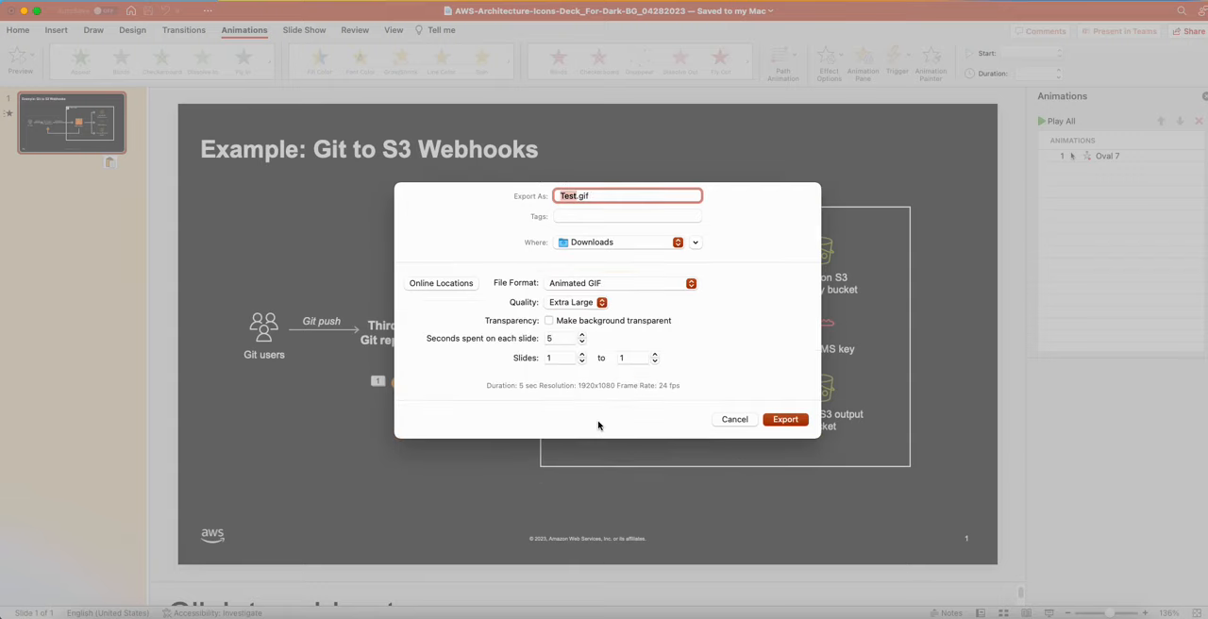
pyautogui.moveTo(621, 302)
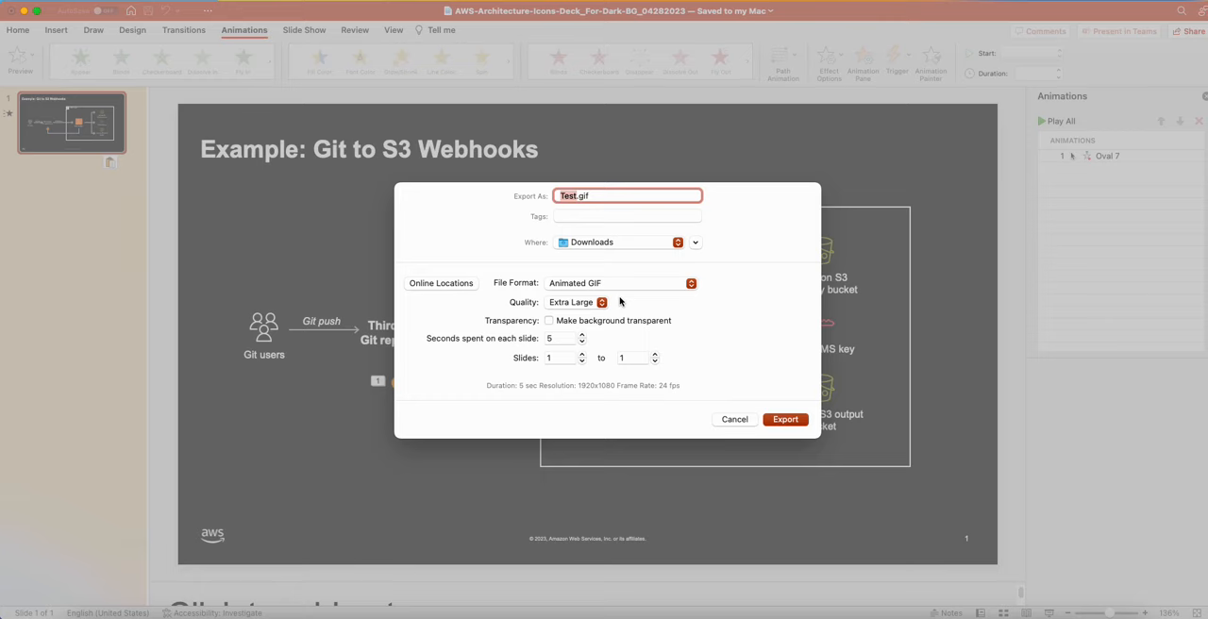
pyautogui.moveTo(786, 425)
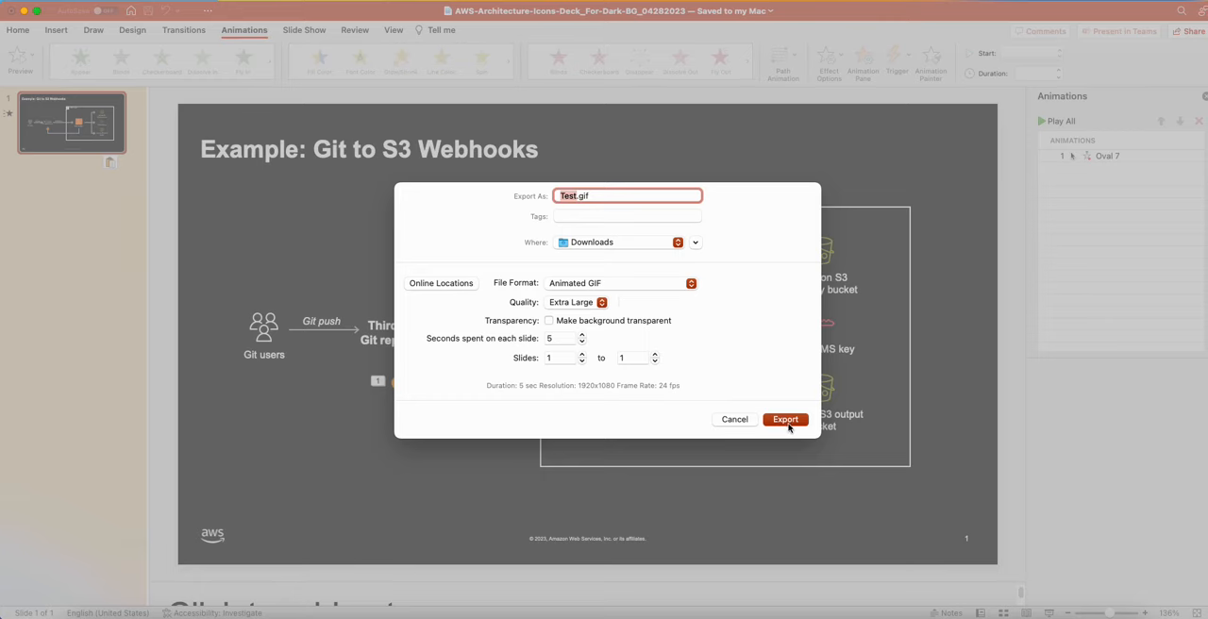
pyautogui.click(785, 419)
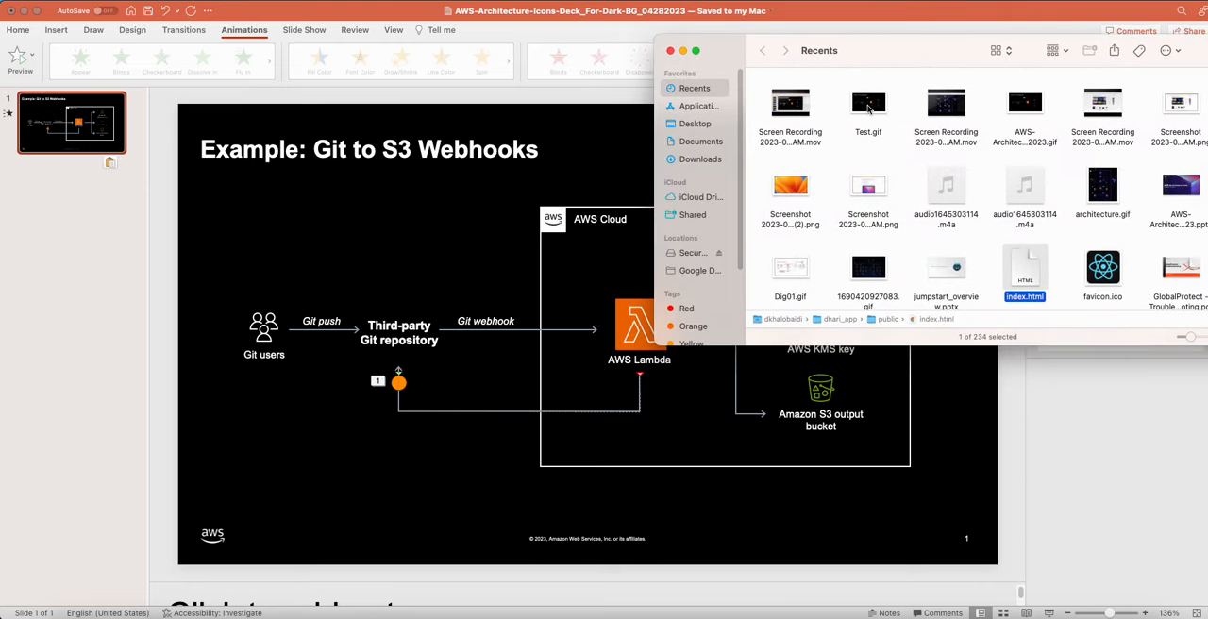
# Bring up the Open With app choices for Test.gif in Finder Recents
pyautogui.rightClick(868, 104)
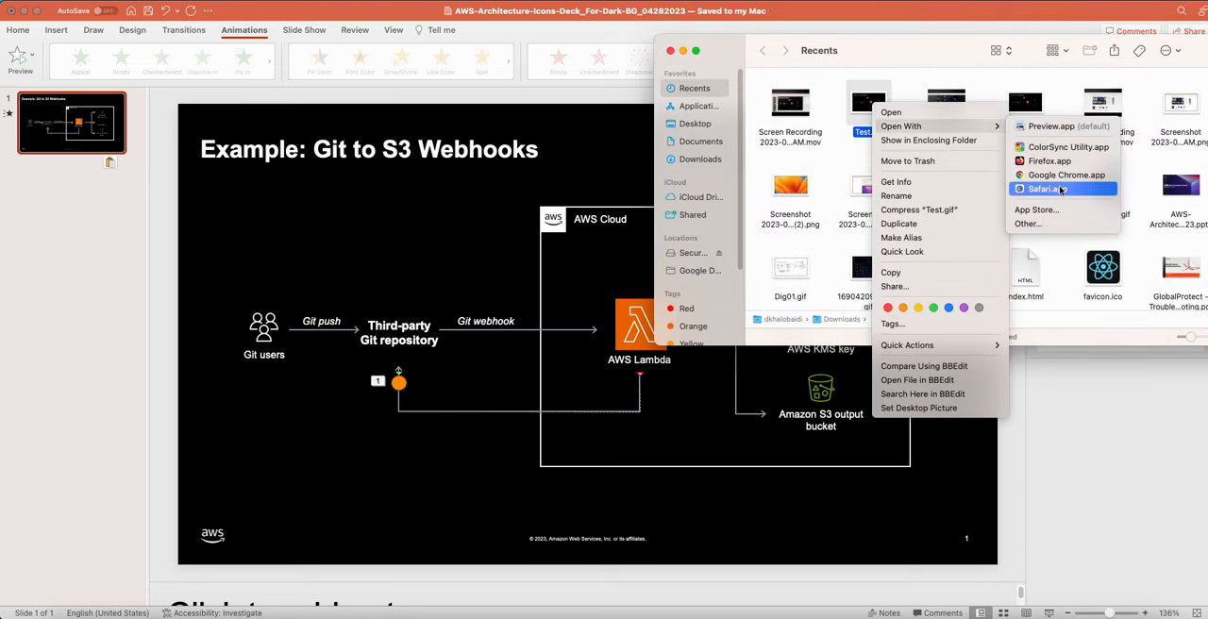
pyautogui.moveTo(1067, 174)
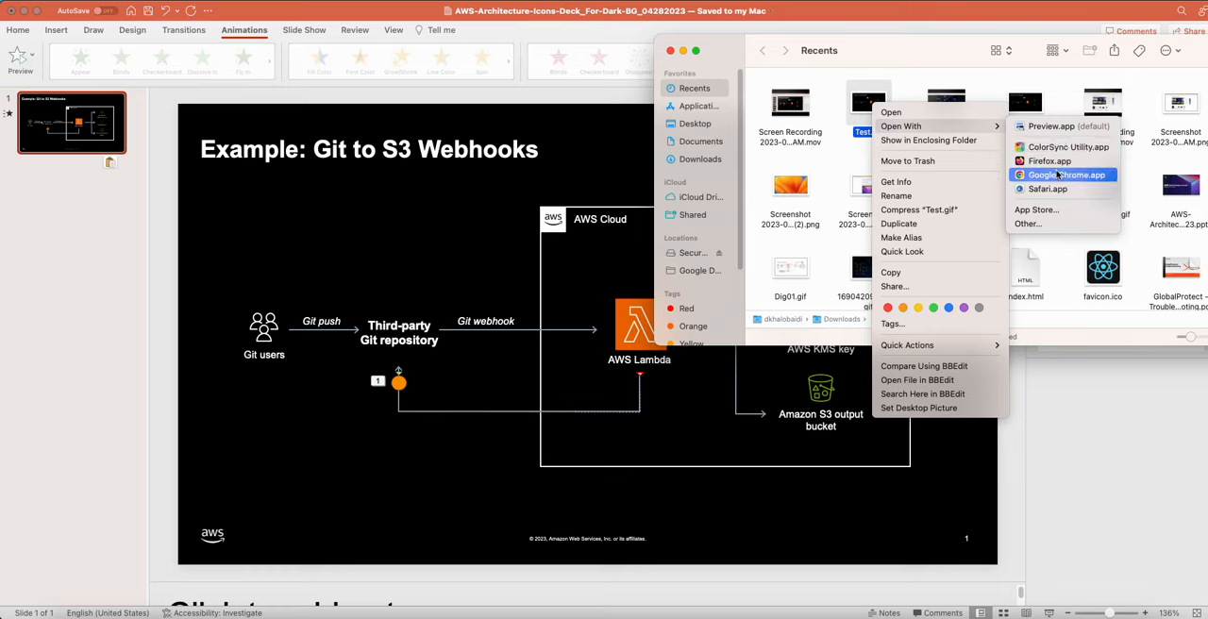
pyautogui.moveTo(1049, 160)
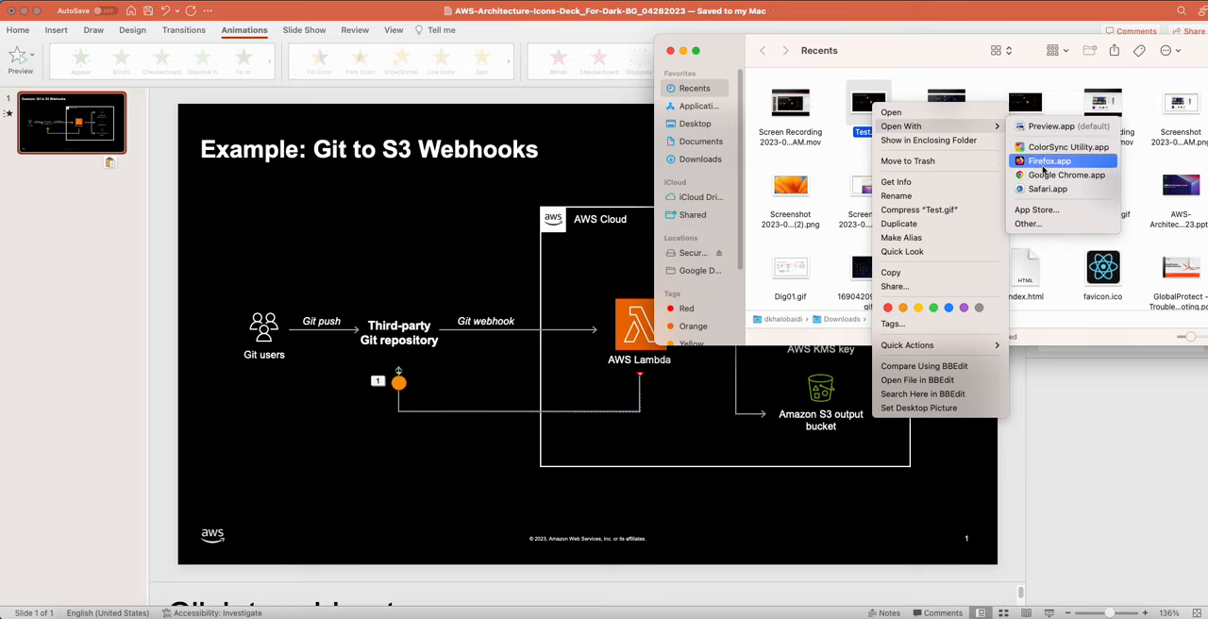